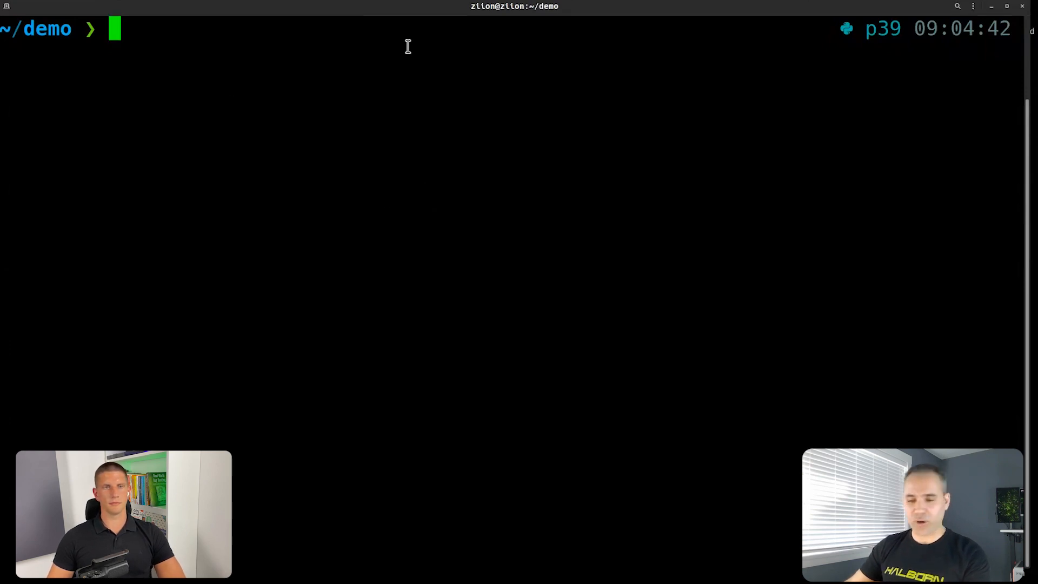
List the demo folder, print run.sh's build steps, and move into the framework folder.
{"action": "type", "text": "ls -la"}
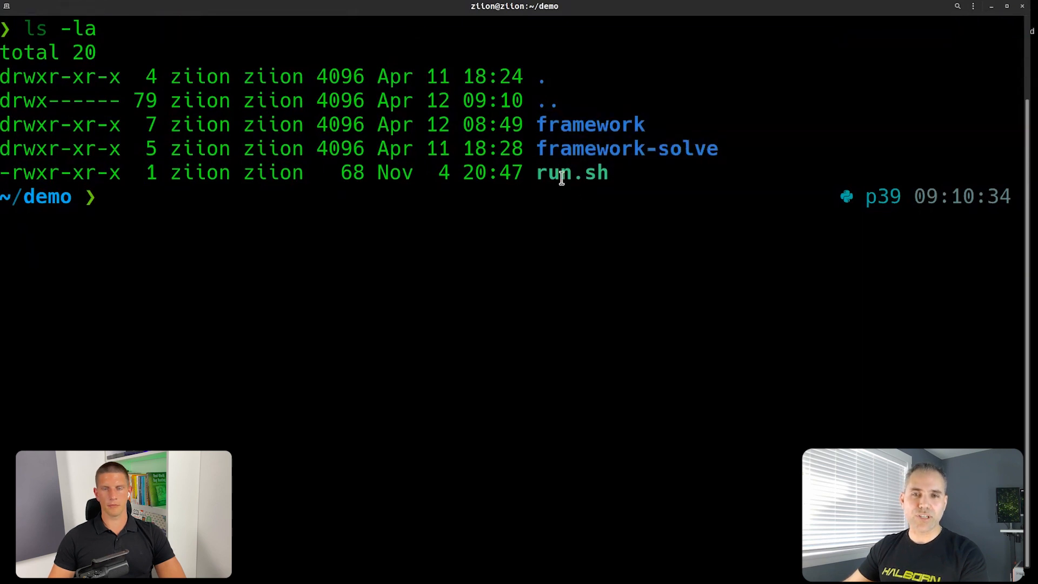
{"action": "type", "text": "cat run.sh"}
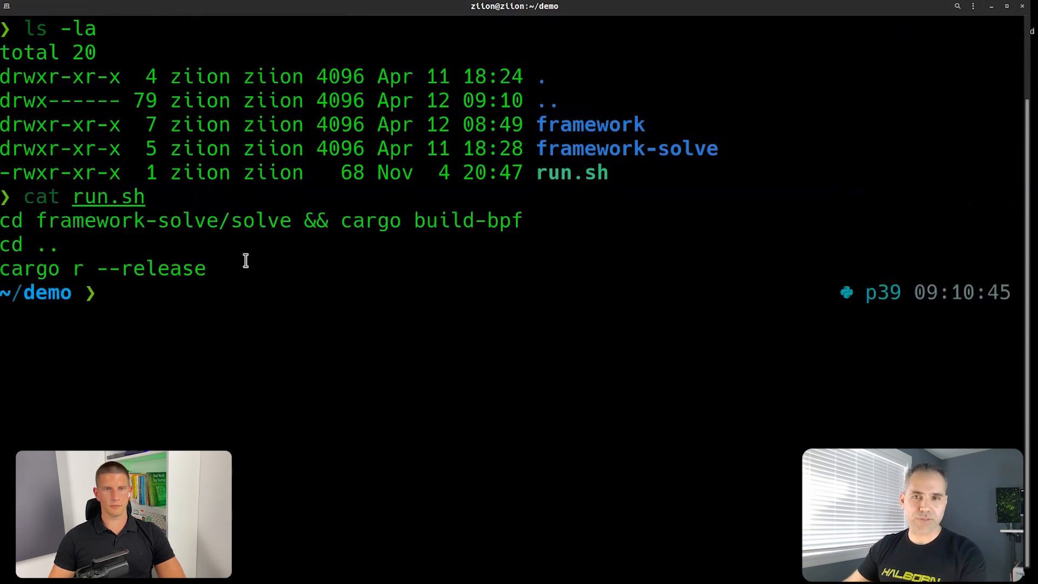
{"action": "type", "text": "cd demo"}
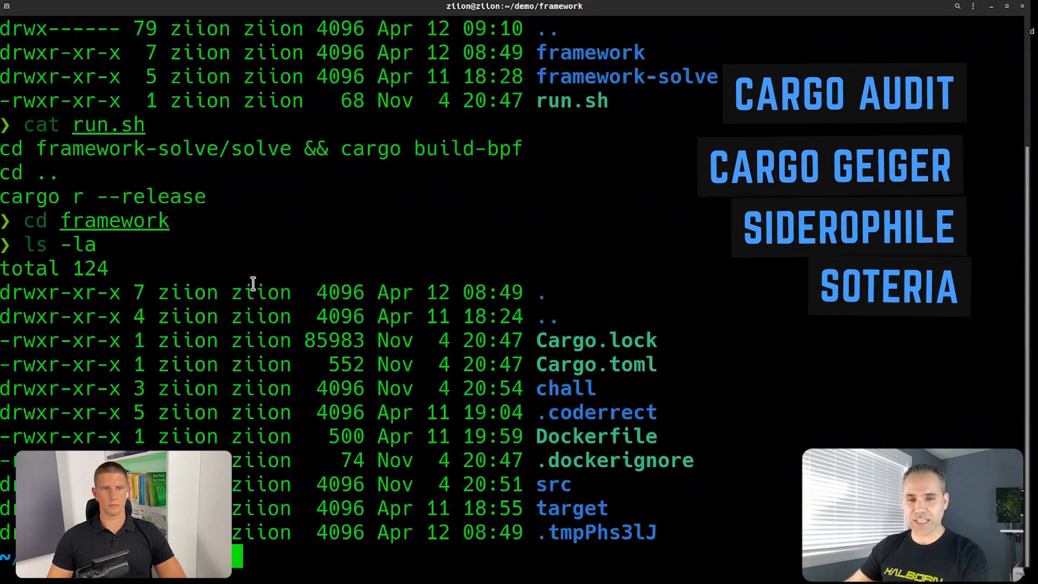
Run cargo audit on the framework and read through the reported RustSec advisories.
{"action": "type", "text": "cargo audit"}
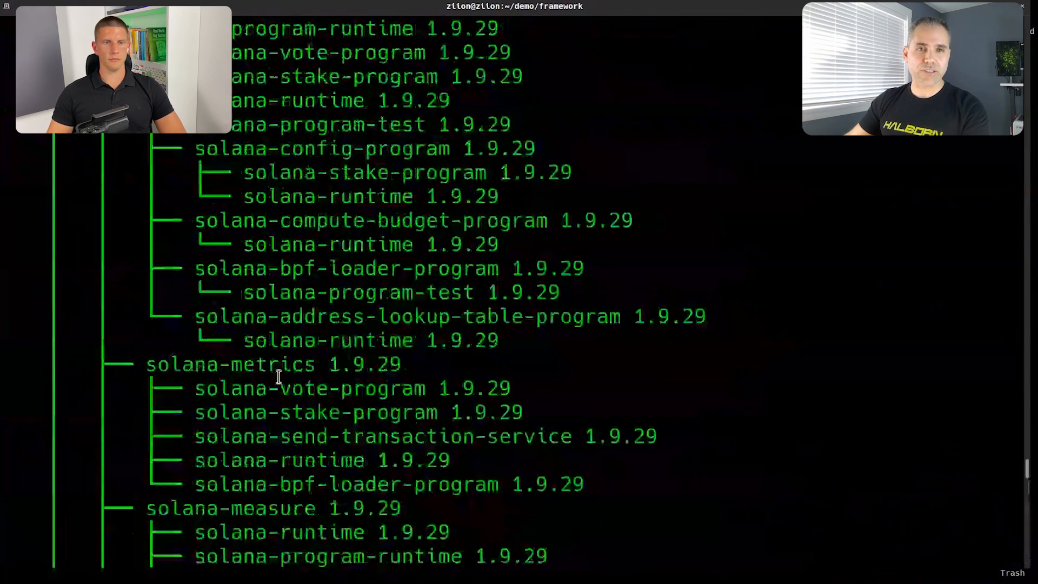
{"action": "scroll", "scroll_direction": "down", "scroll_amount": 3}
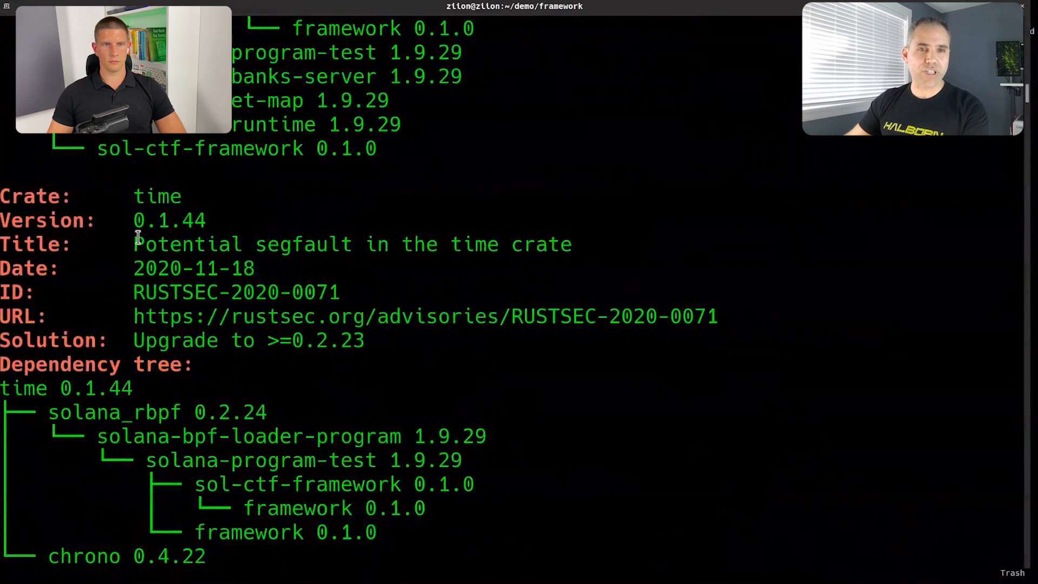
{"action": "mouse_move", "coordinate": [408, 225]}
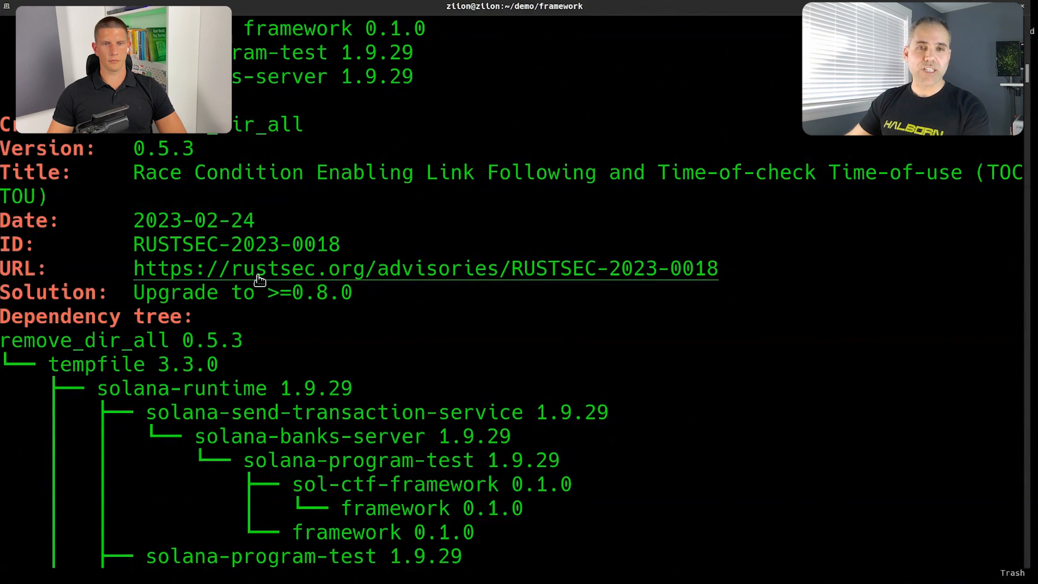
{"action": "mouse_move", "coordinate": [380, 272]}
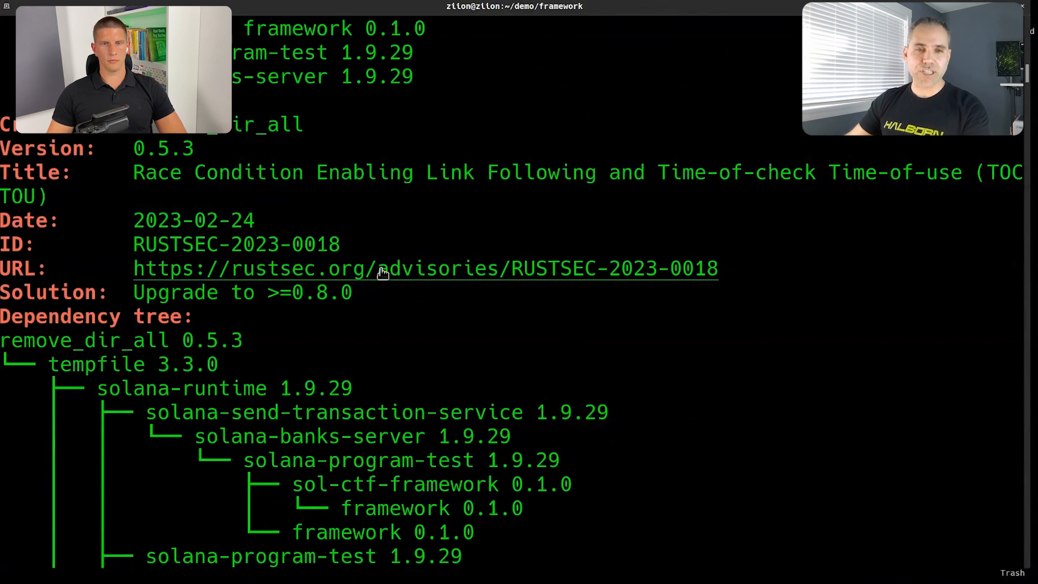
{"action": "scroll", "scroll_direction": "down", "scroll_amount": 3}
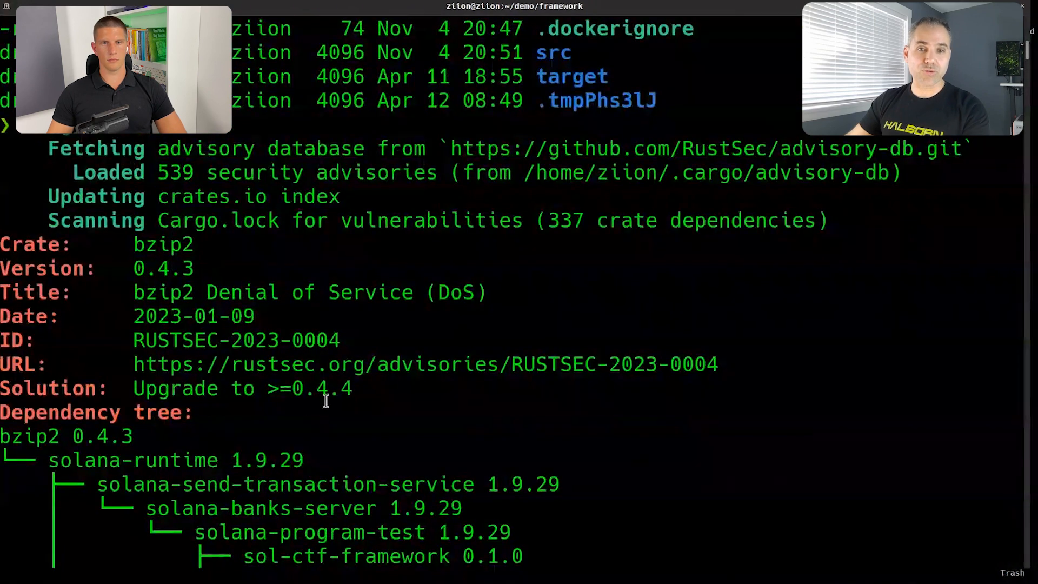
{"action": "scroll", "scroll_direction": "down", "scroll_amount": 3}
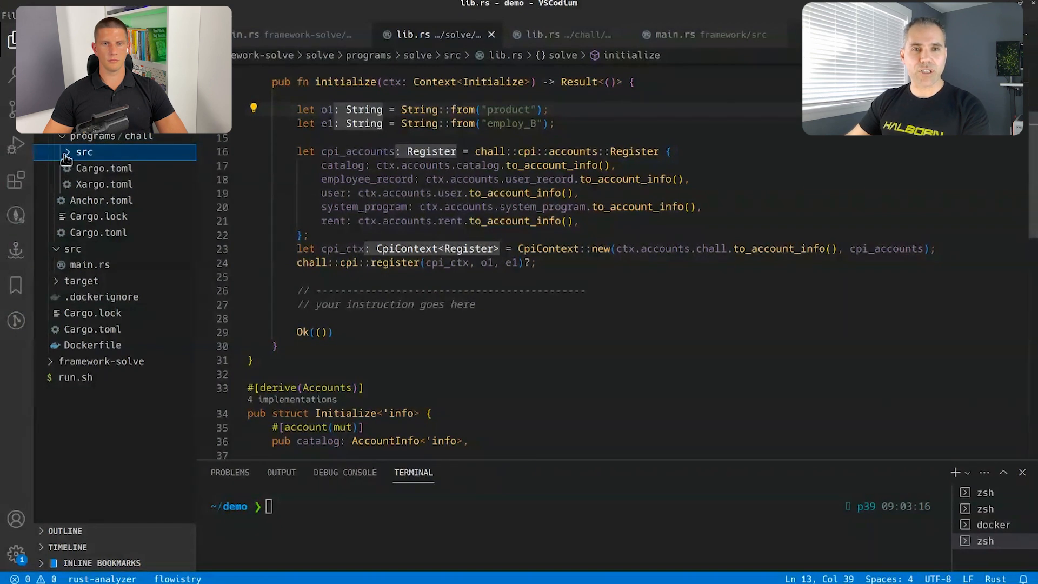
Expand the challenge program's src folder and bring up the framework's main.rs.
{"action": "left_click", "coordinate": [85, 151]}
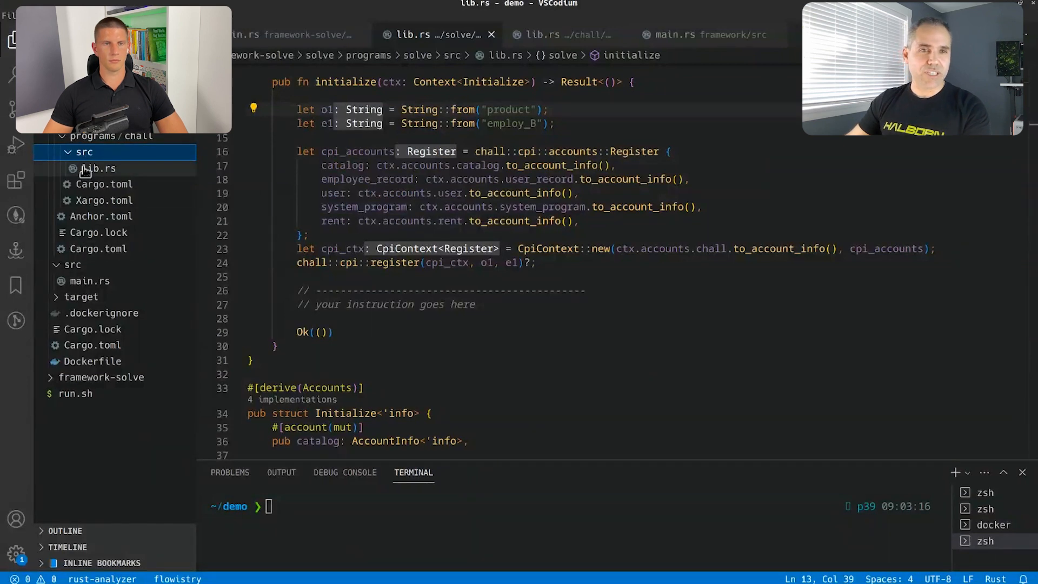
{"action": "left_click", "coordinate": [542, 35]}
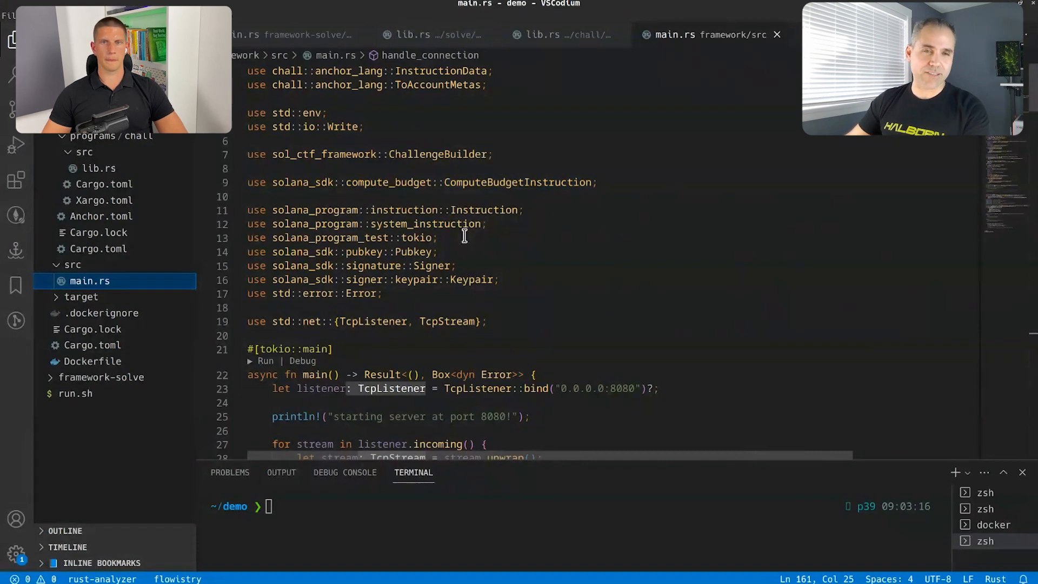
{"action": "mouse_move", "coordinate": [98, 169]}
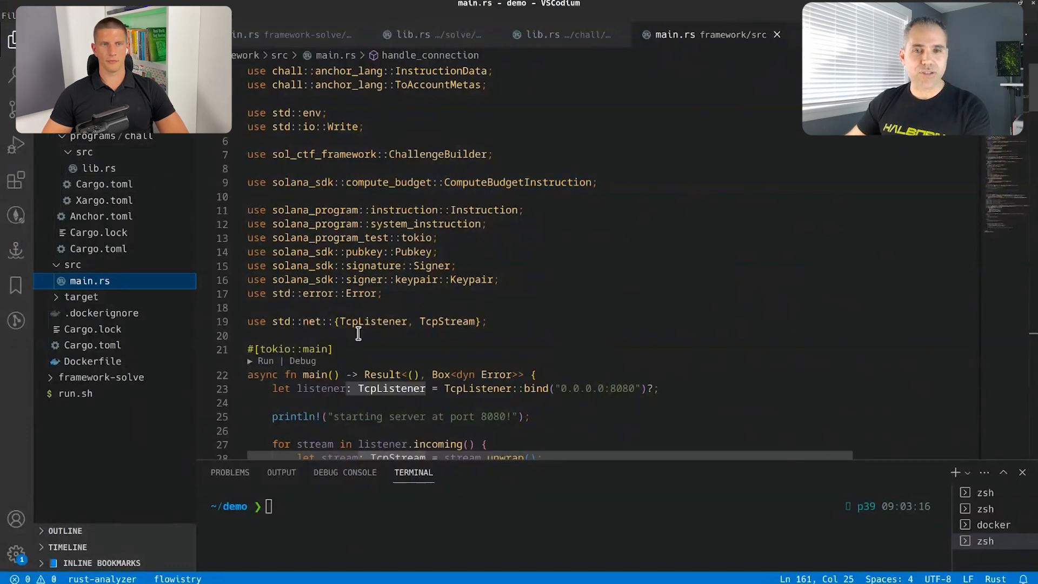
{"action": "scroll", "scroll_direction": "down", "scroll_amount": 3}
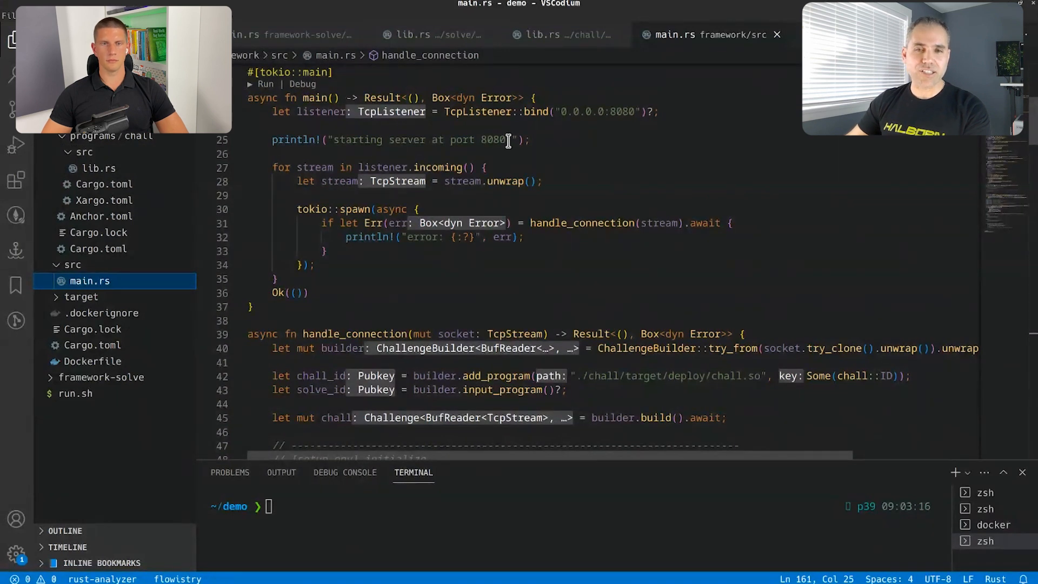
{"action": "scroll", "scroll_direction": "down", "scroll_amount": 3}
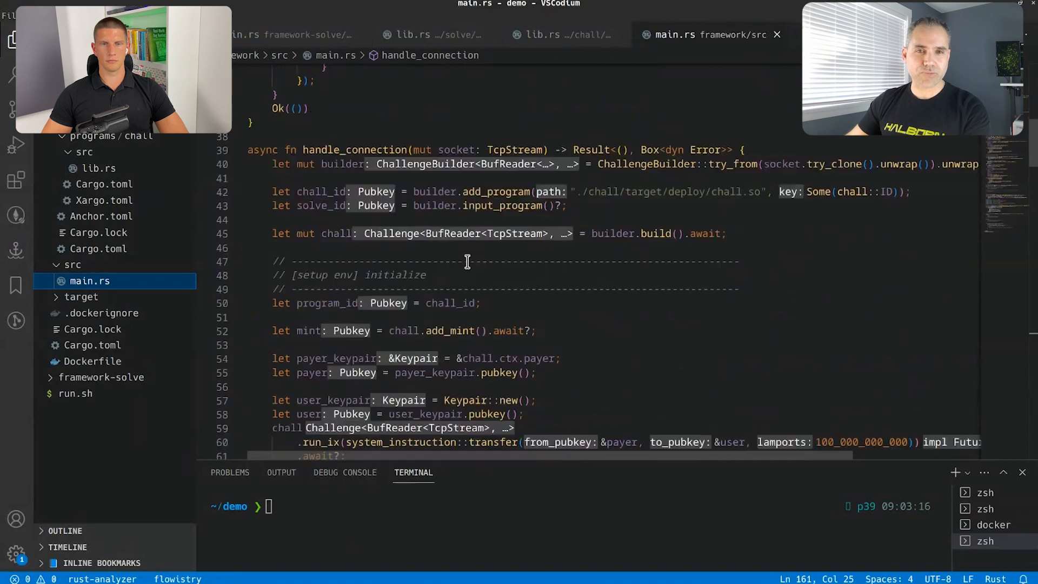
{"action": "mouse_move", "coordinate": [450, 187]}
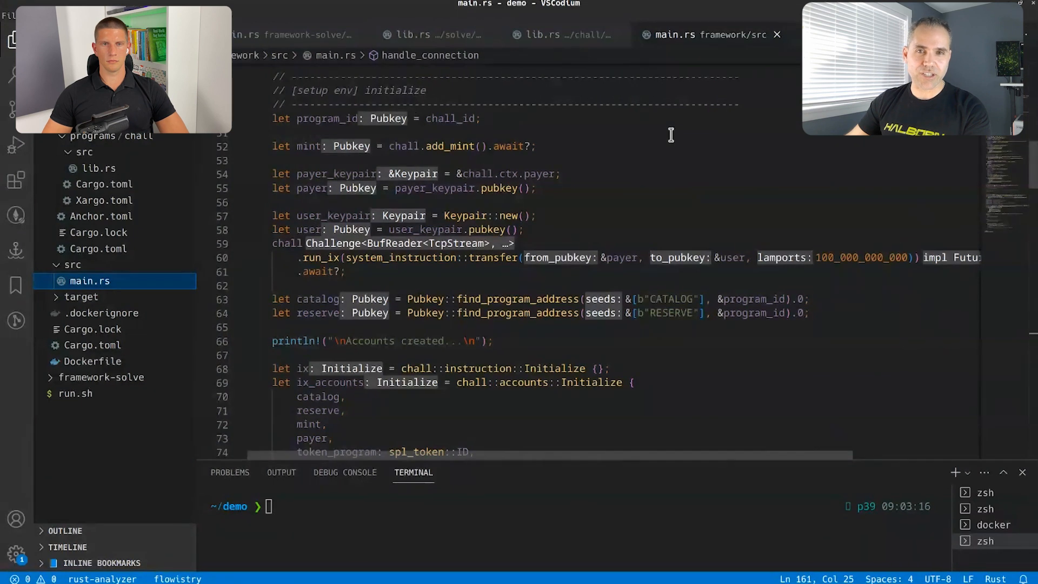
{"action": "mouse_move", "coordinate": [461, 280]}
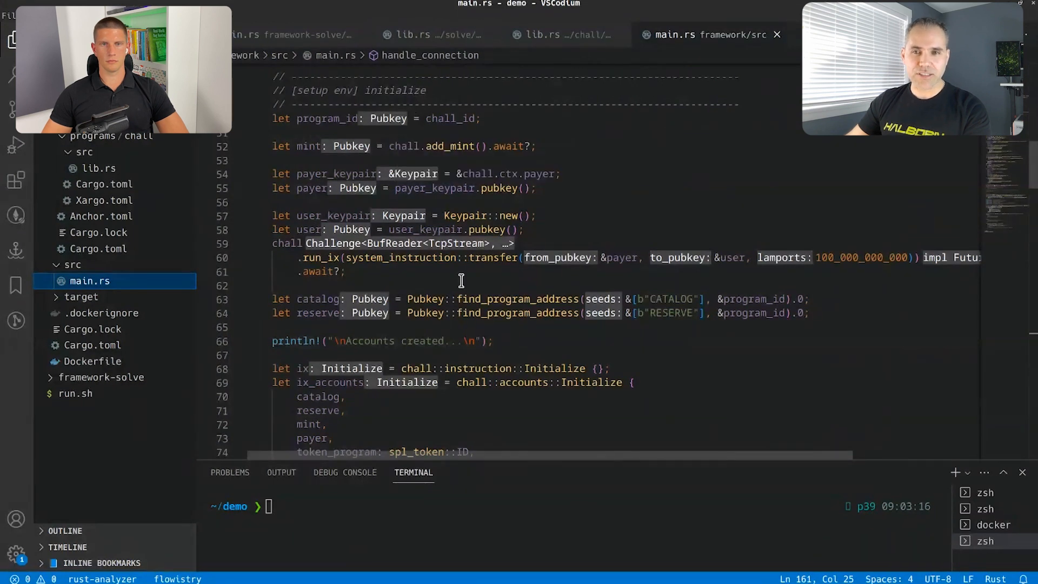
{"action": "scroll", "scroll_direction": "down", "scroll_amount": 3}
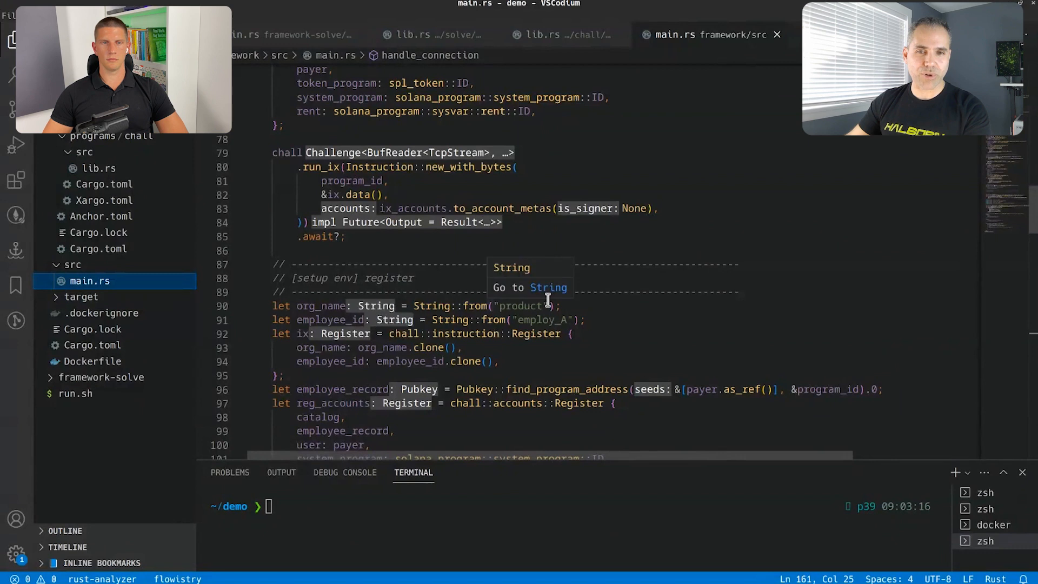
{"action": "scroll", "scroll_direction": "down", "scroll_amount": 3}
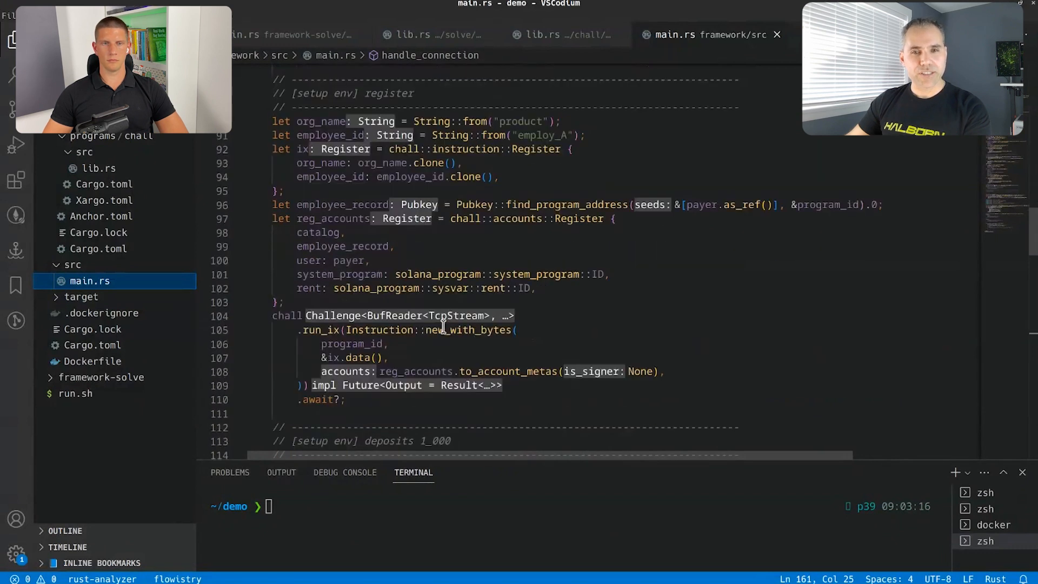
{"action": "scroll", "scroll_direction": "down", "scroll_amount": 3}
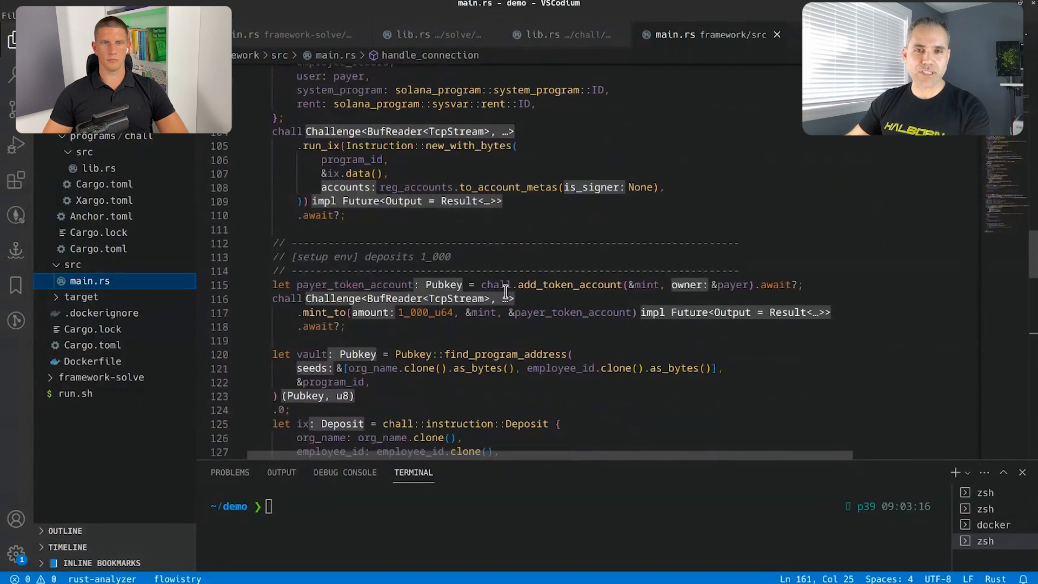
{"action": "scroll", "scroll_direction": "down", "scroll_amount": 3}
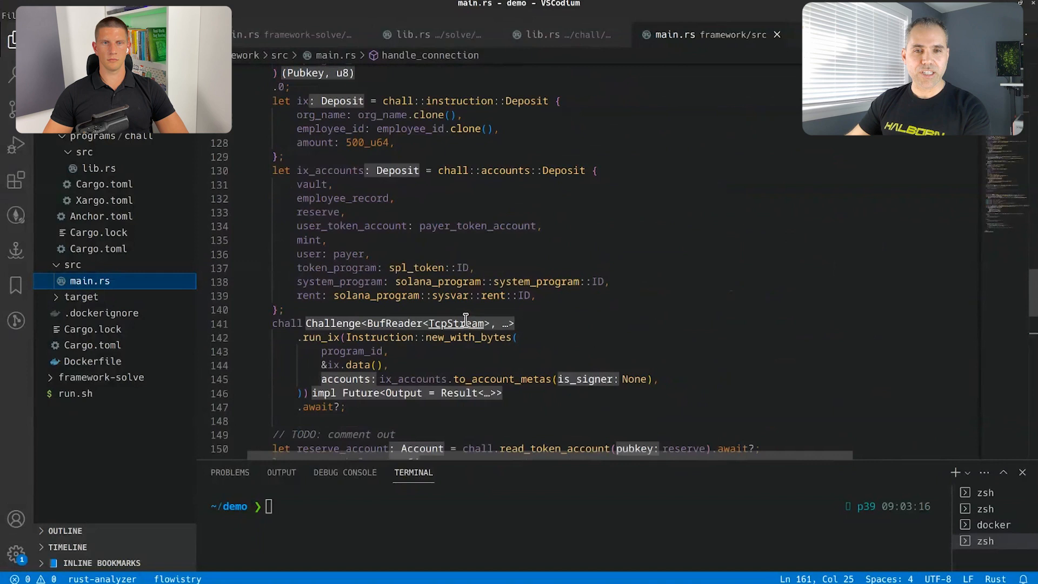
{"action": "scroll", "scroll_direction": "down", "scroll_amount": 3}
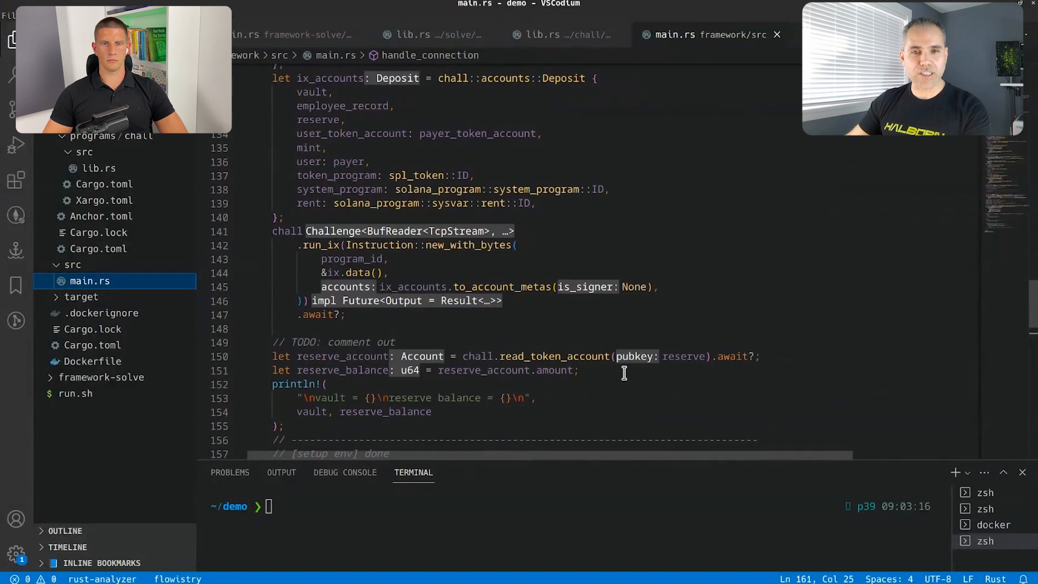
{"action": "scroll", "scroll_direction": "down", "scroll_amount": 3}
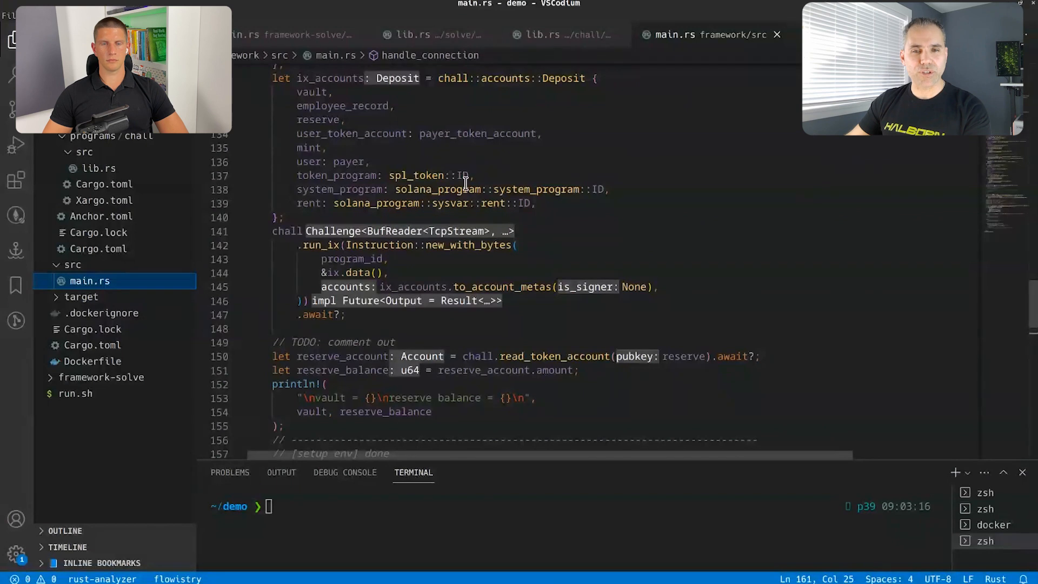
{"action": "mouse_move", "coordinate": [493, 203]}
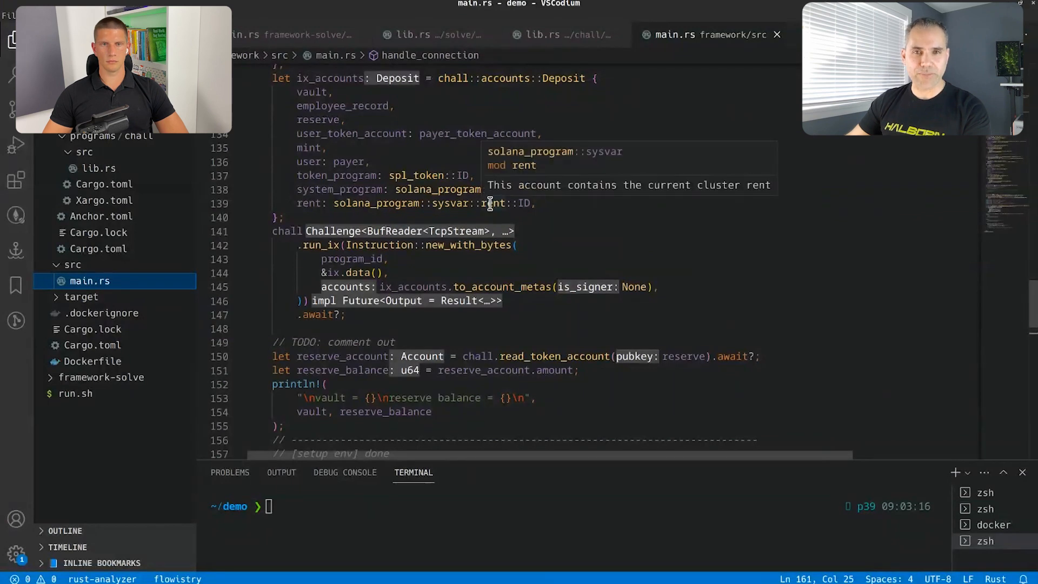
{"action": "scroll", "scroll_direction": "down", "scroll_amount": 3}
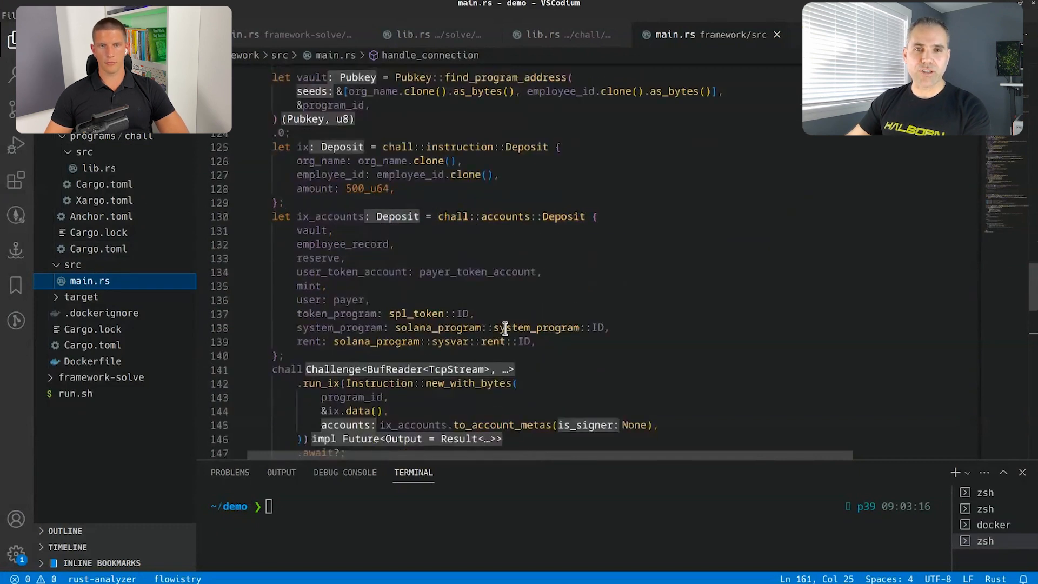
{"action": "scroll", "scroll_direction": "down", "scroll_amount": 3}
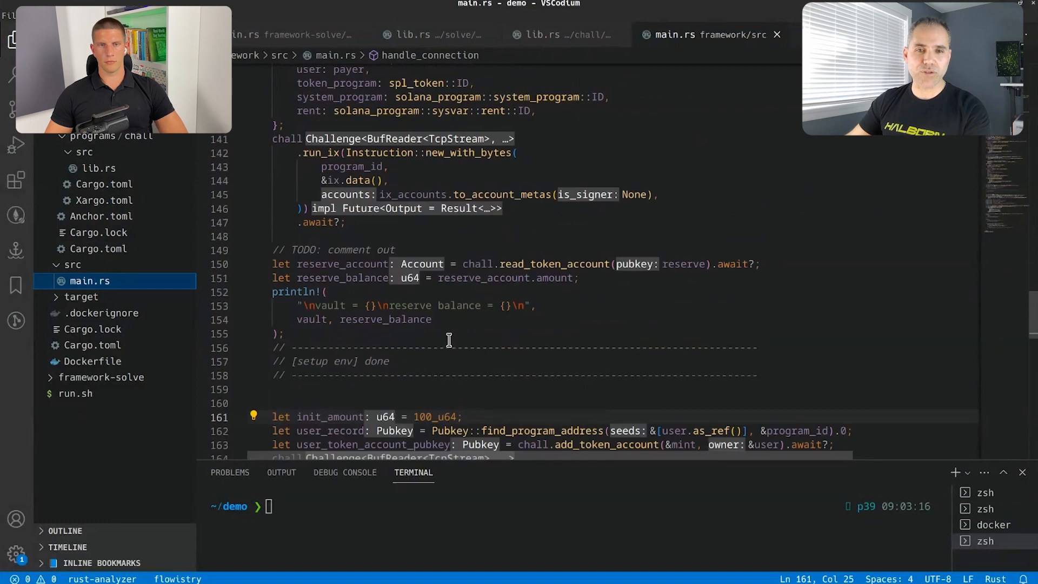
{"action": "scroll", "scroll_direction": "down", "scroll_amount": 3}
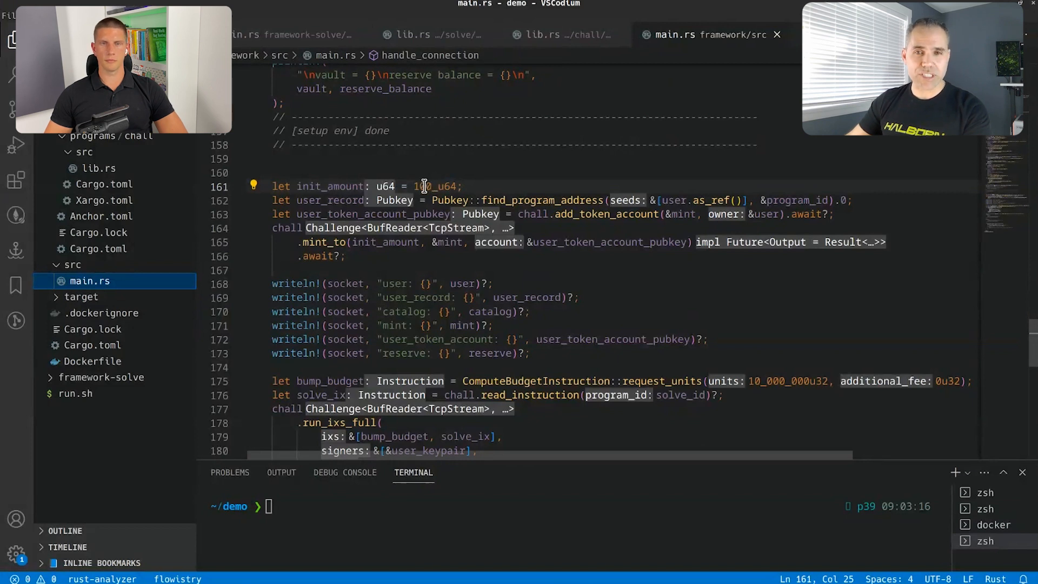
{"action": "double_click", "coordinate": [423, 186]}
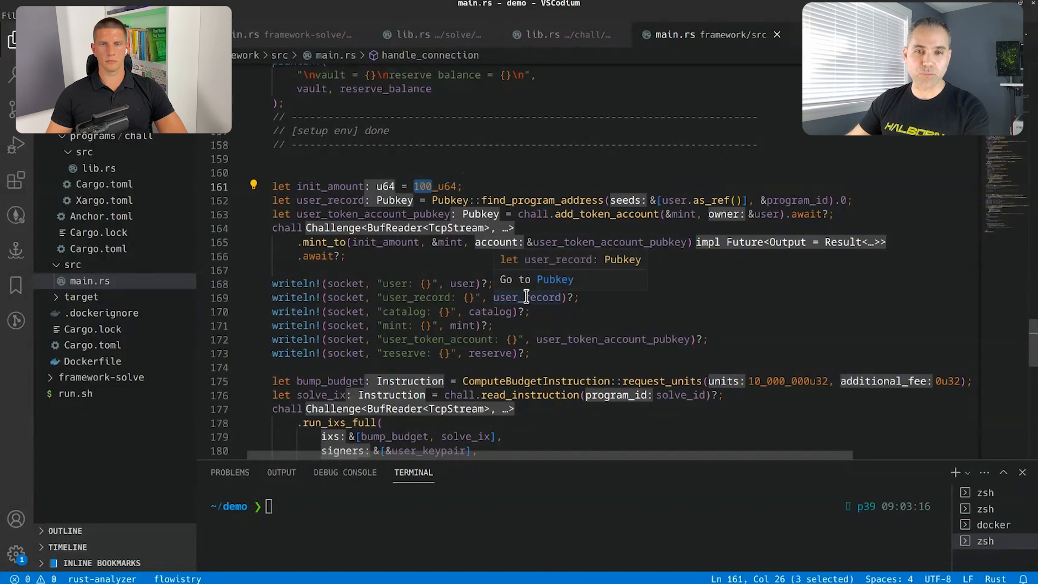
{"action": "scroll", "scroll_direction": "down", "scroll_amount": 3}
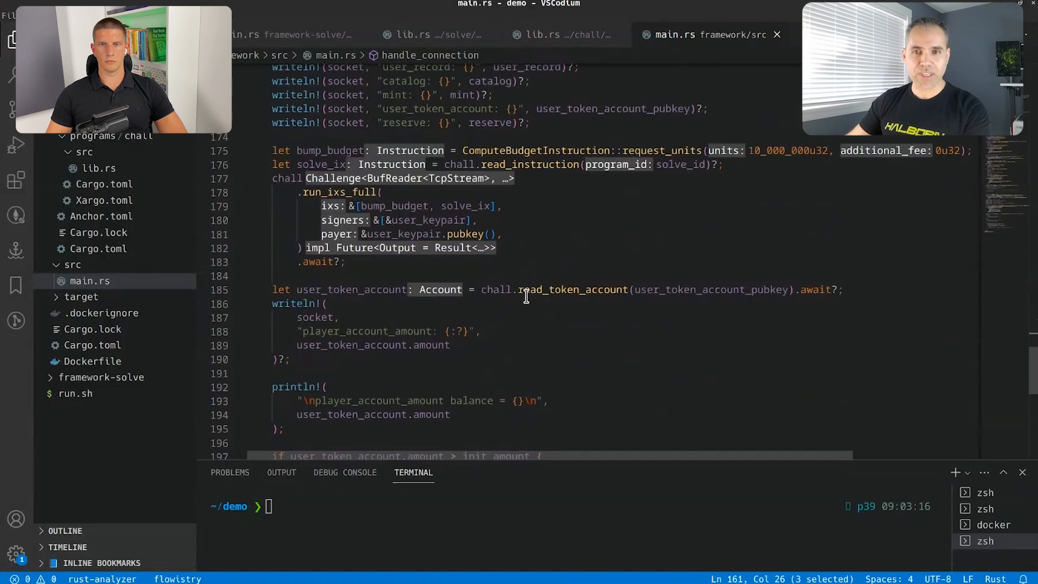
{"action": "scroll", "scroll_direction": "down", "scroll_amount": 3}
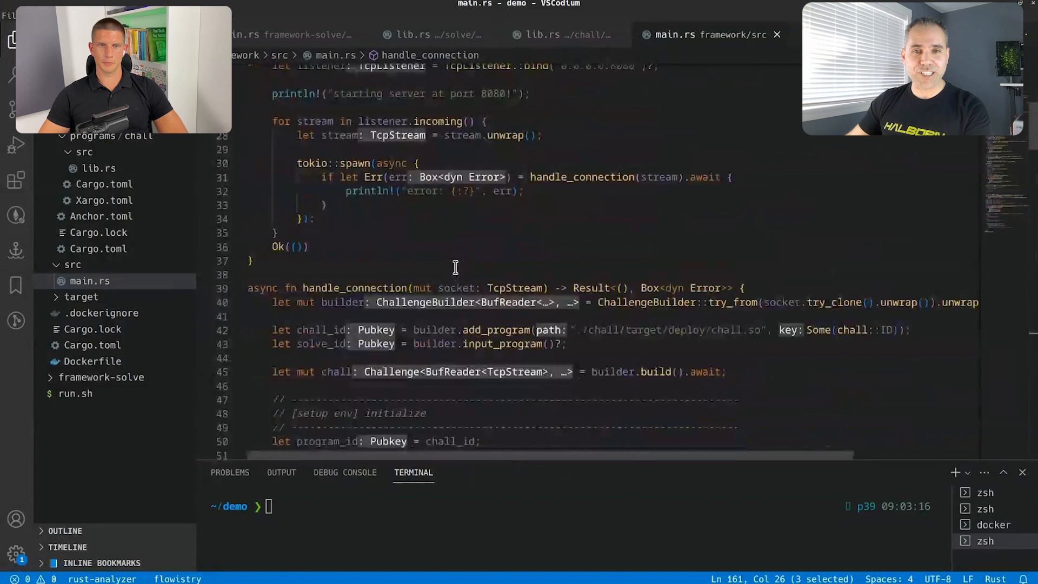
{"action": "scroll", "scroll_direction": "down", "scroll_amount": 3}
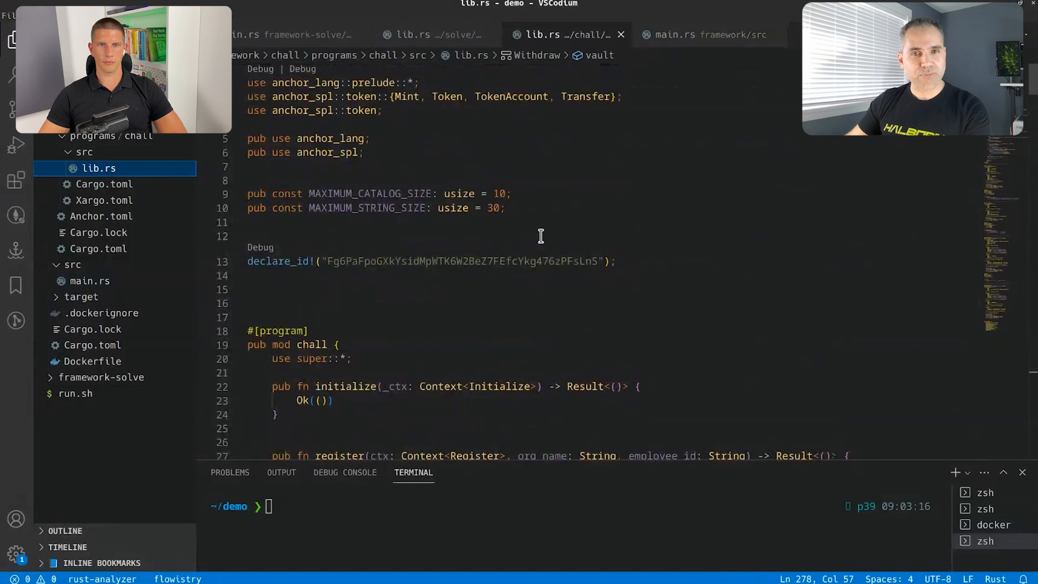
Read through the challenge lib.rs register function down to the deposit function.
{"action": "scroll", "scroll_direction": "down", "scroll_amount": 3}
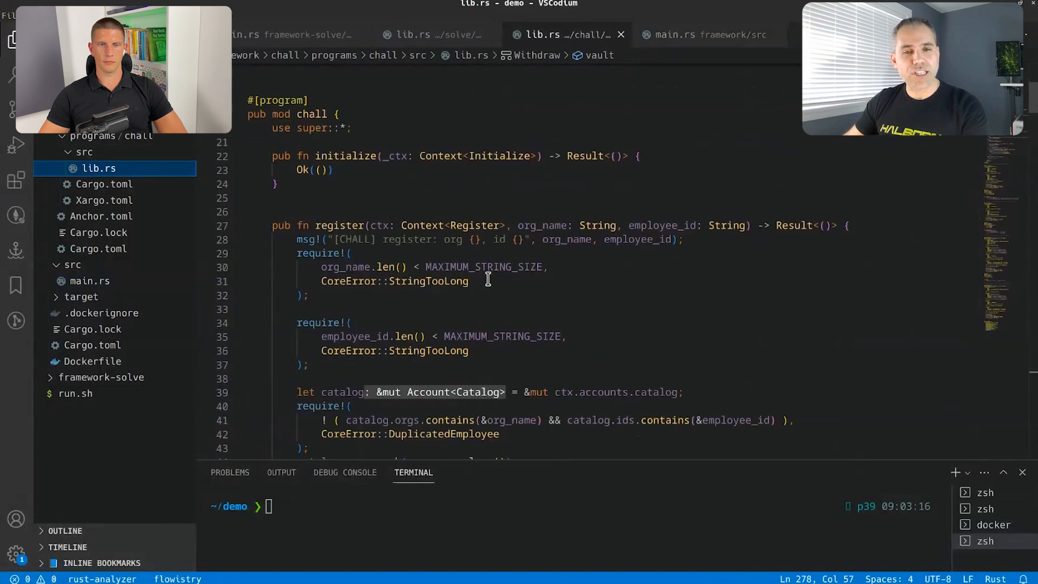
{"action": "mouse_move", "coordinate": [340, 225]}
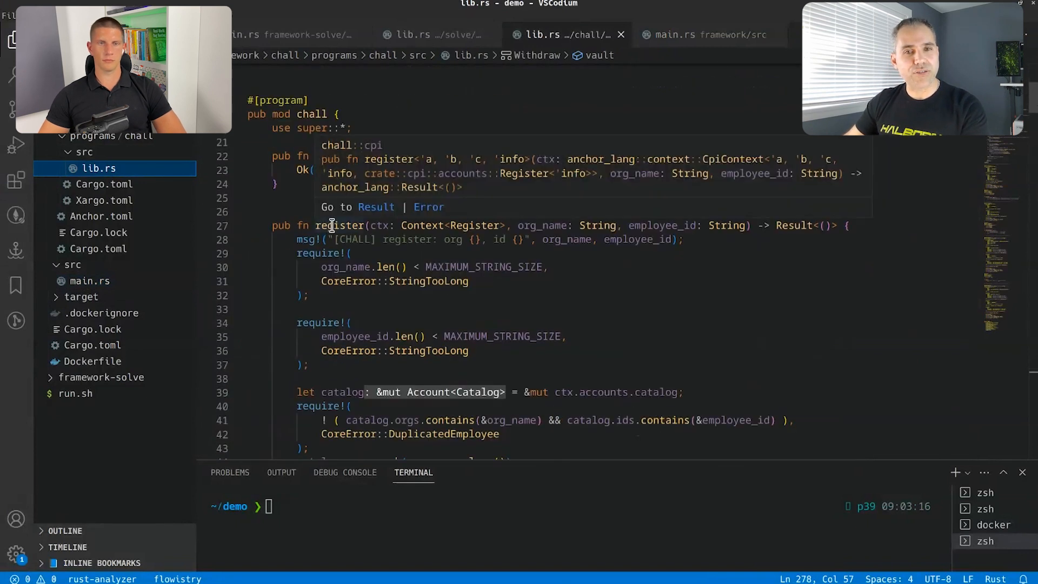
{"action": "left_click", "coordinate": [338, 225]}
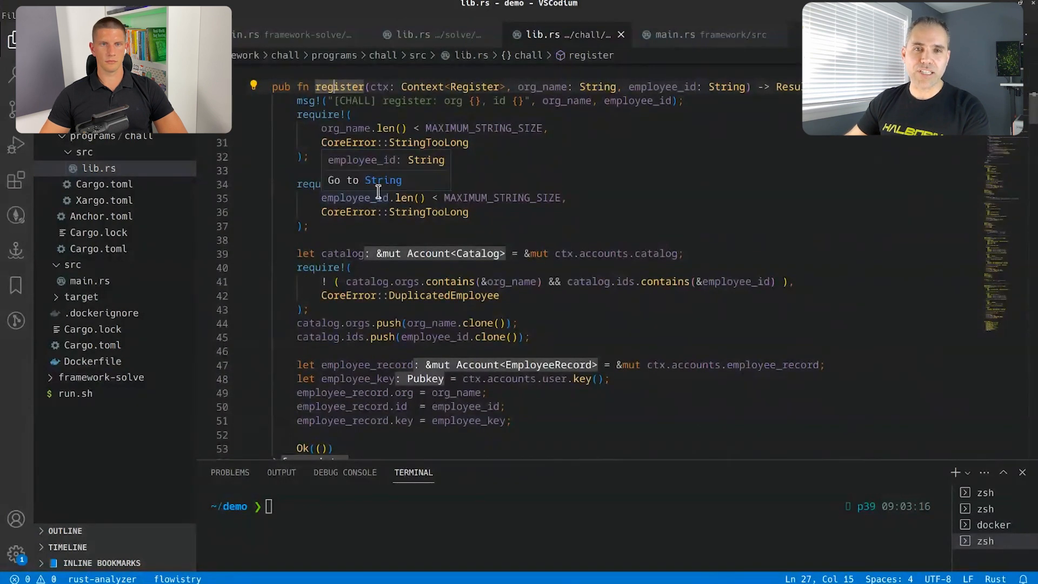
{"action": "mouse_move", "coordinate": [371, 127]}
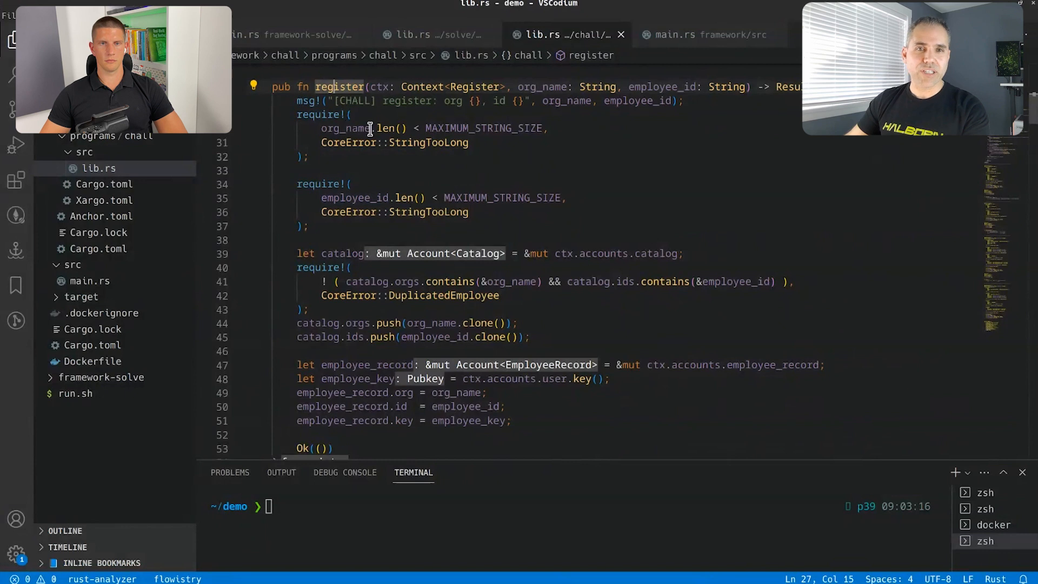
{"action": "mouse_move", "coordinate": [386, 128]}
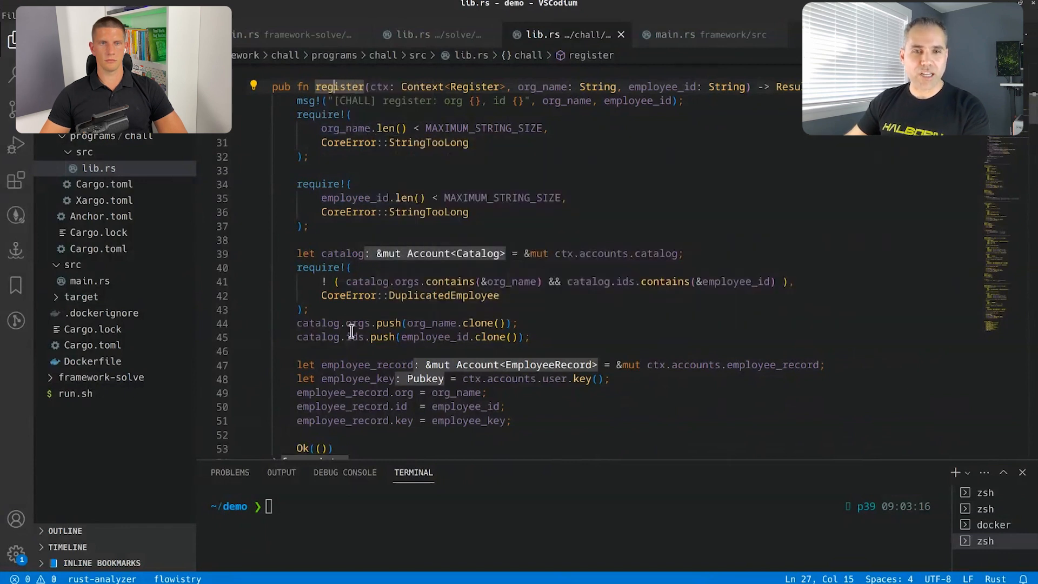
{"action": "scroll", "scroll_direction": "down", "scroll_amount": 3}
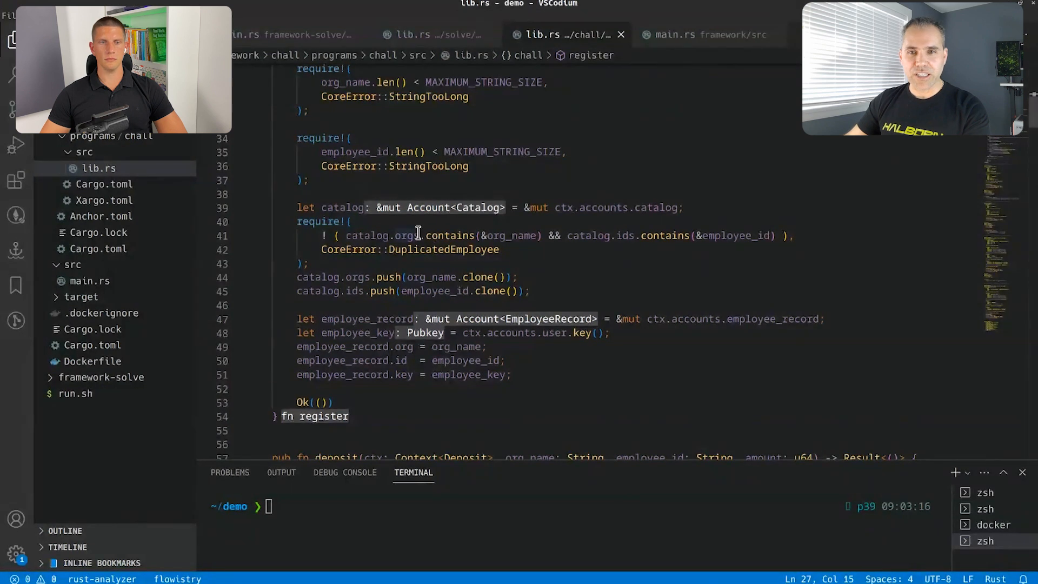
{"action": "mouse_move", "coordinate": [653, 235]}
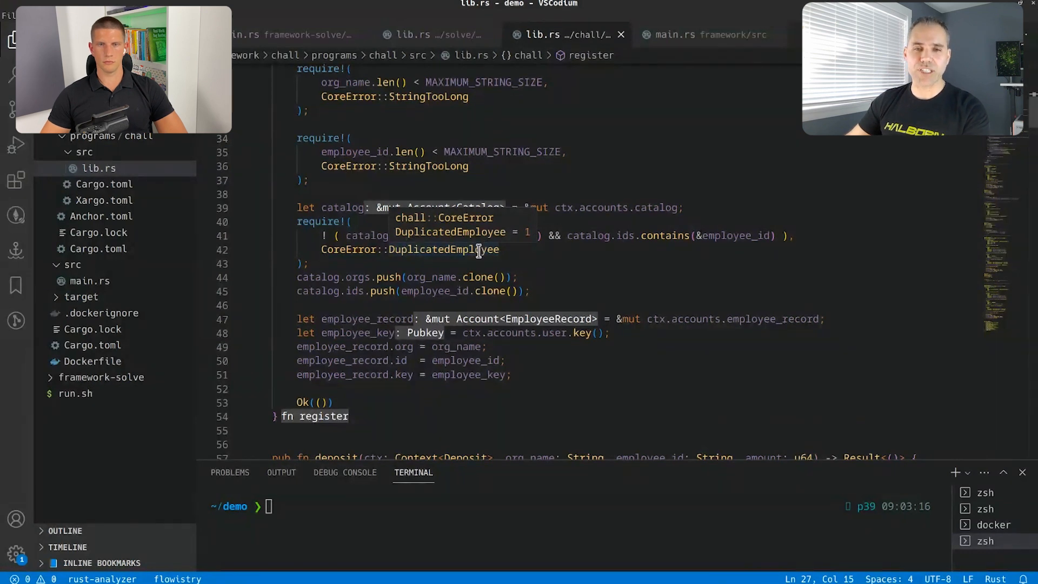
{"action": "scroll", "scroll_direction": "down", "scroll_amount": 3}
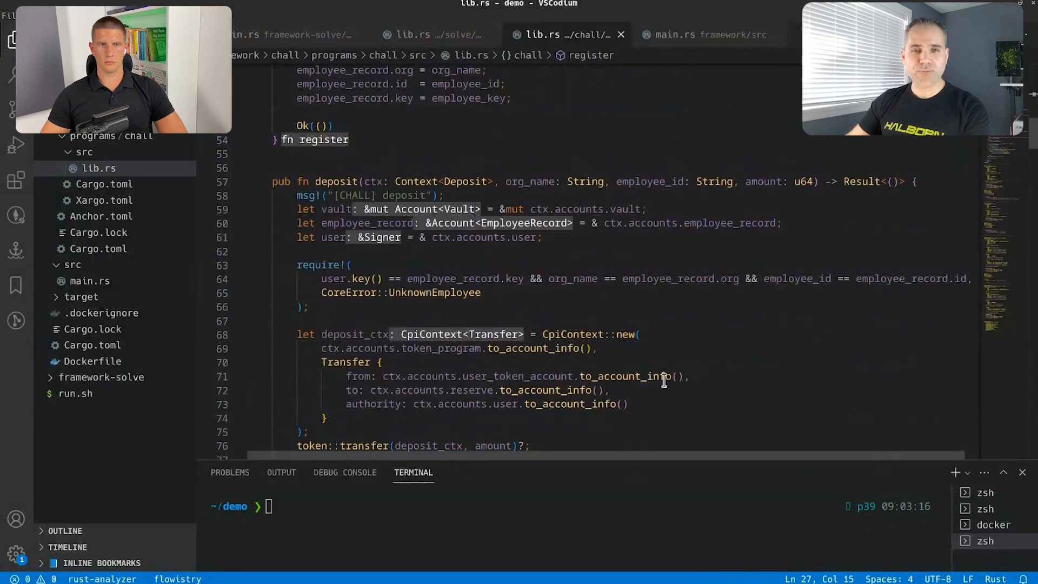
{"action": "scroll", "scroll_direction": "down", "scroll_amount": 3}
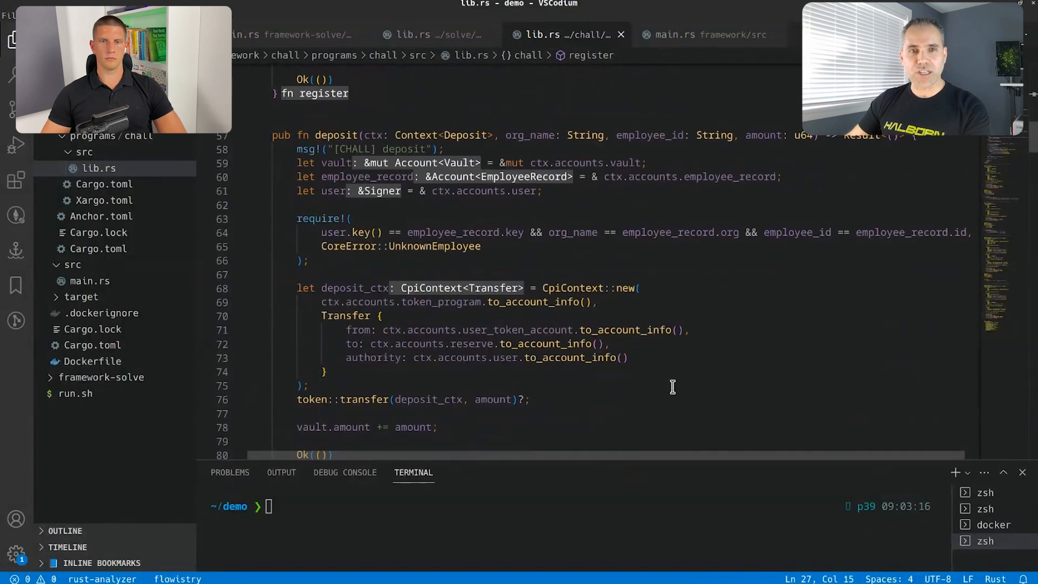
{"action": "left_click", "coordinate": [346, 135]}
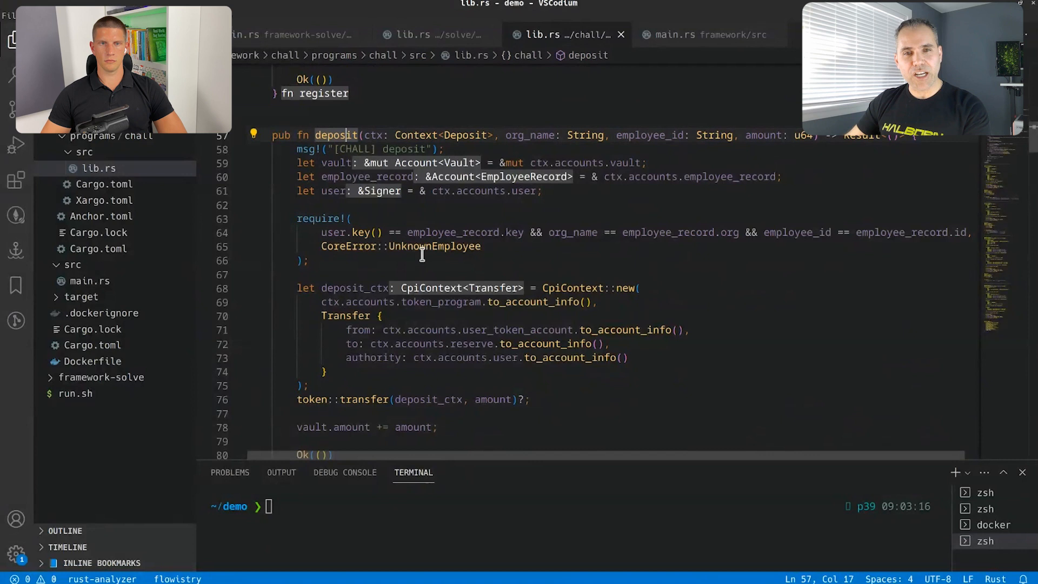
{"action": "mouse_move", "coordinate": [335, 135]}
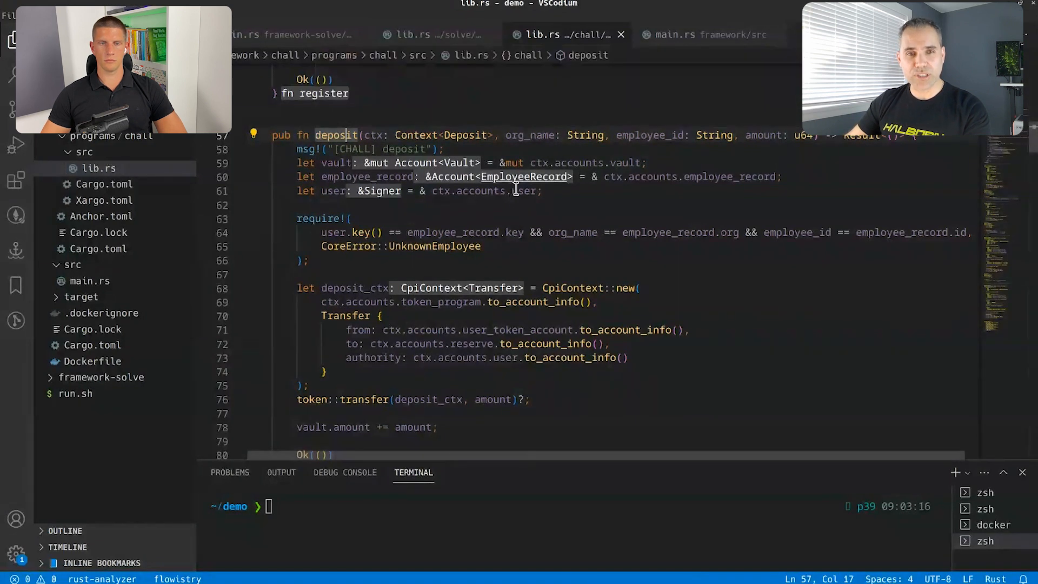
{"action": "scroll", "scroll_direction": "down", "scroll_amount": 3}
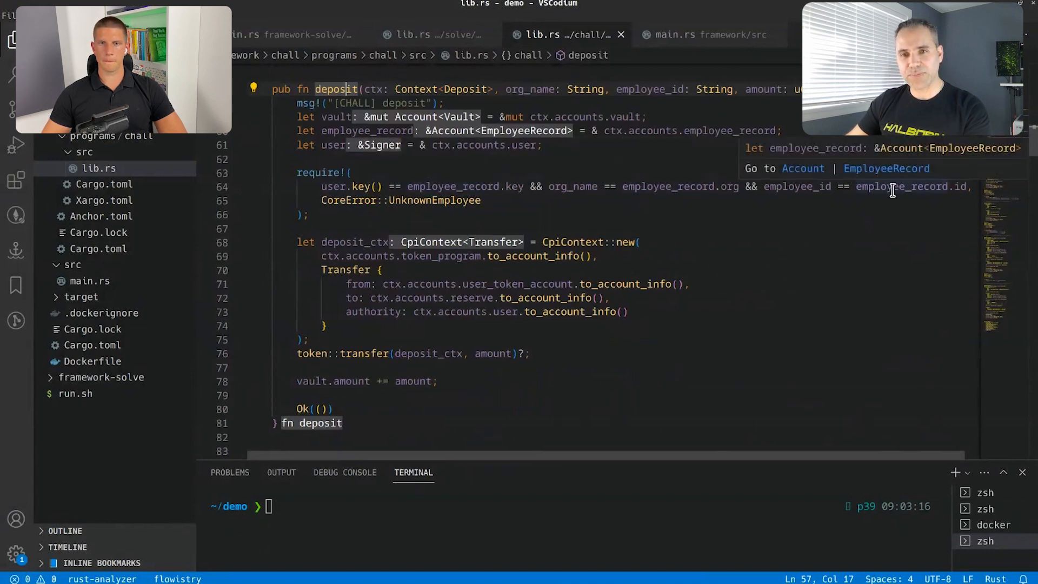
{"action": "mouse_move", "coordinate": [443, 184]}
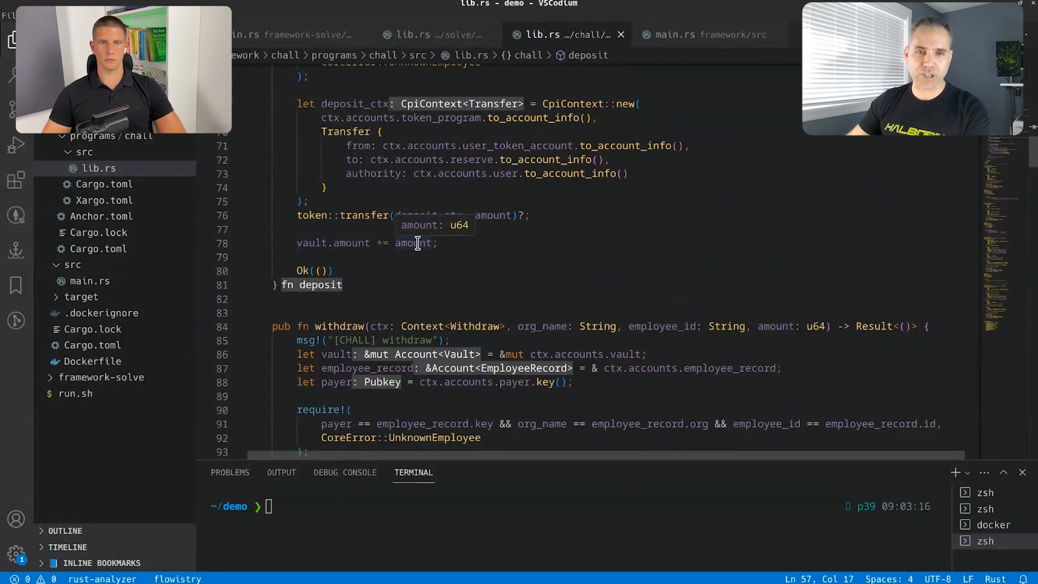
{"action": "scroll", "scroll_direction": "down", "scroll_amount": 3}
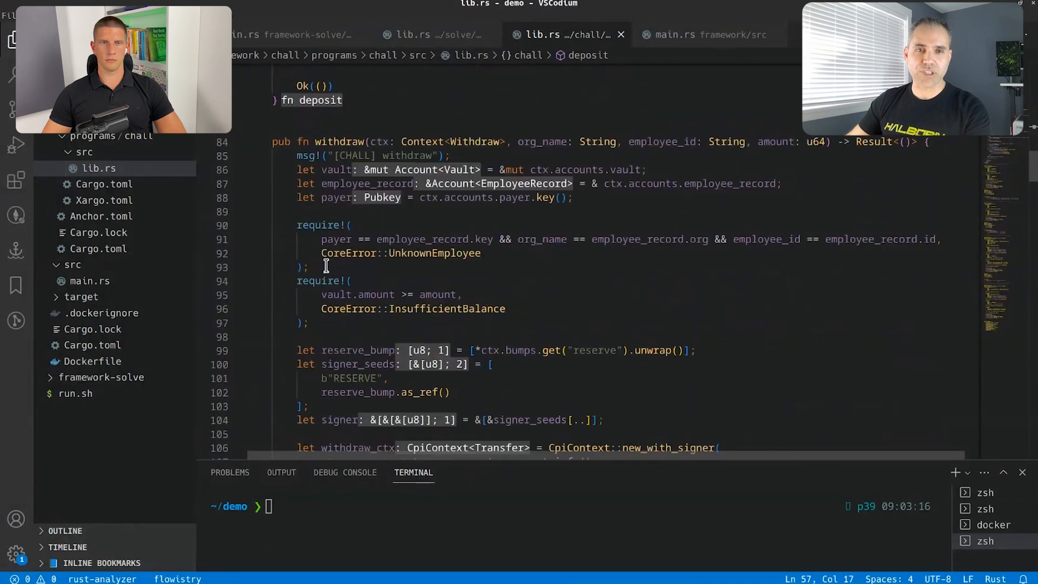
{"action": "mouse_move", "coordinate": [340, 141]}
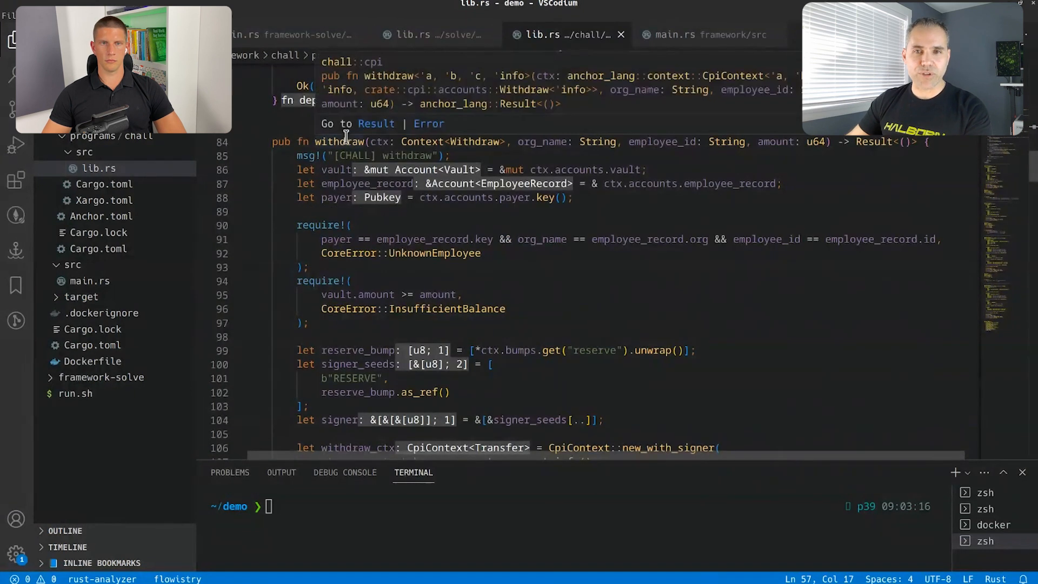
{"action": "mouse_move", "coordinate": [491, 211]}
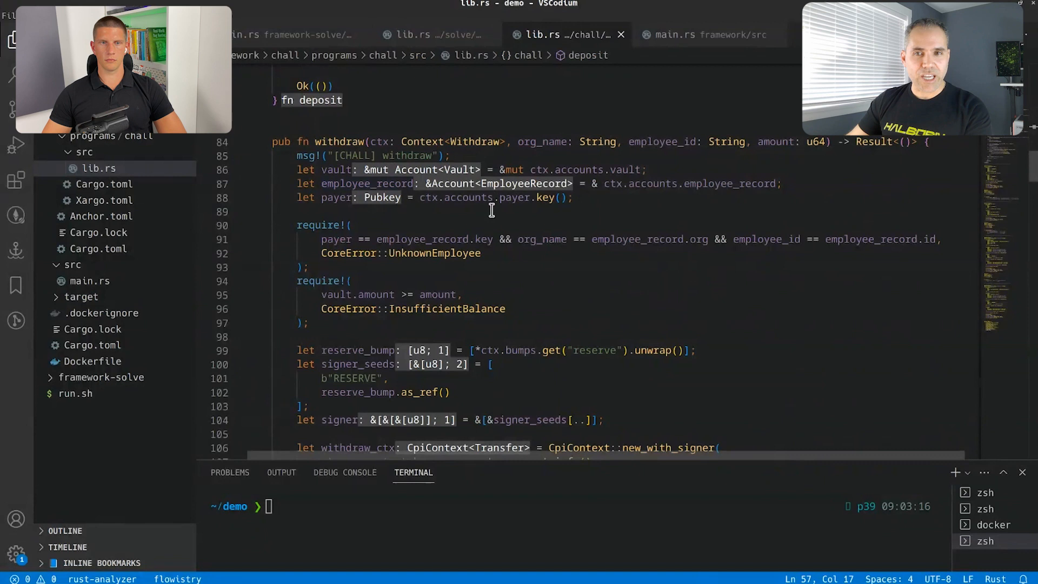
{"action": "mouse_move", "coordinate": [854, 239]}
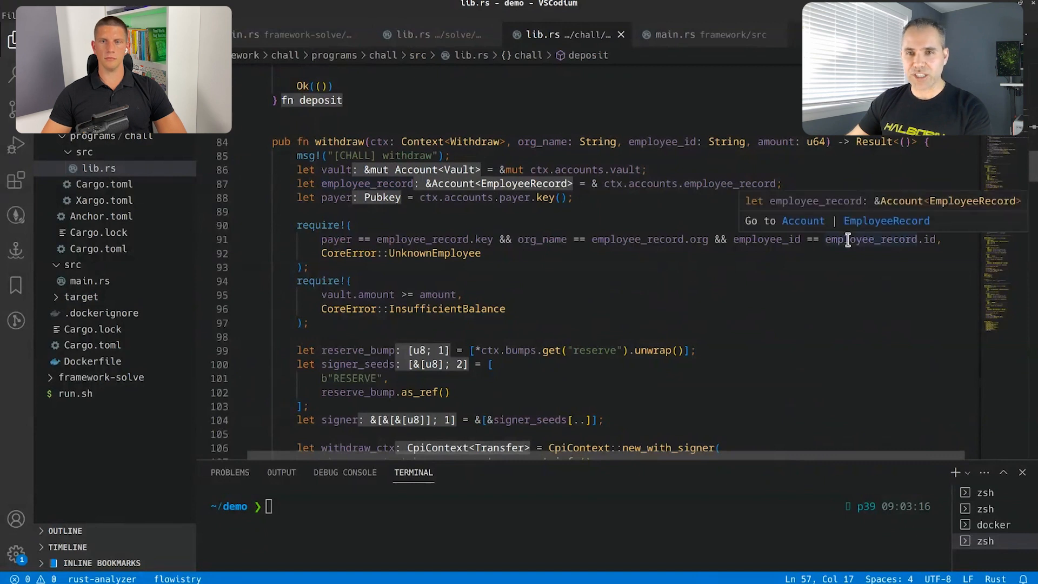
{"action": "scroll", "scroll_direction": "down", "scroll_amount": 3}
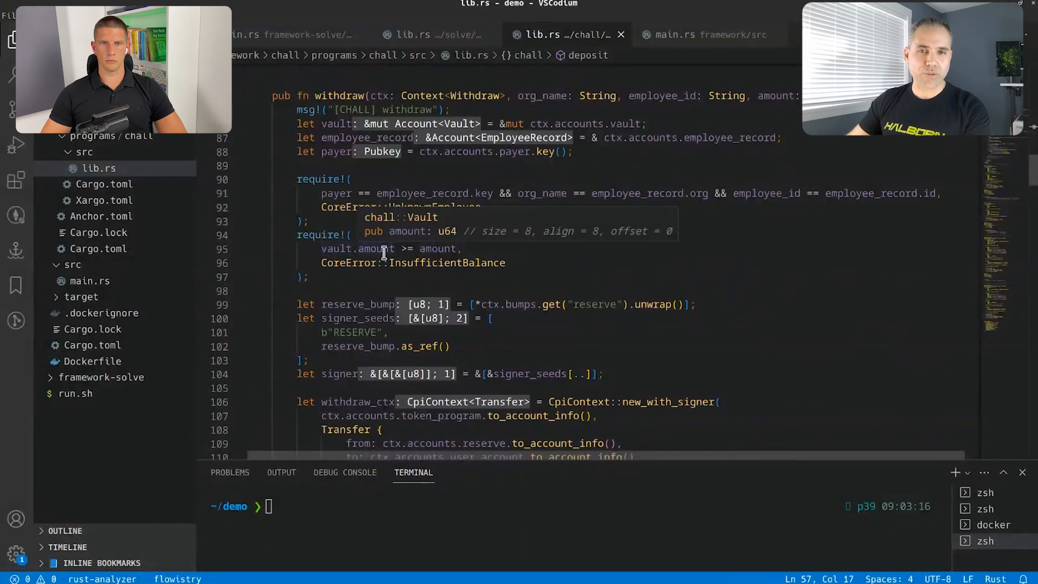
{"action": "mouse_move", "coordinate": [347, 248]}
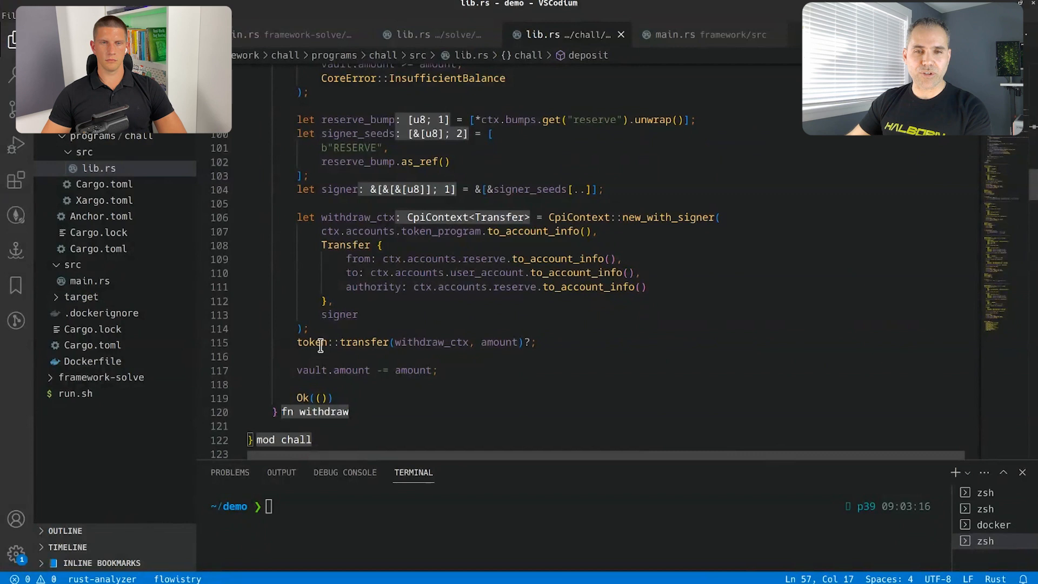
{"action": "scroll", "scroll_direction": "down", "scroll_amount": 3}
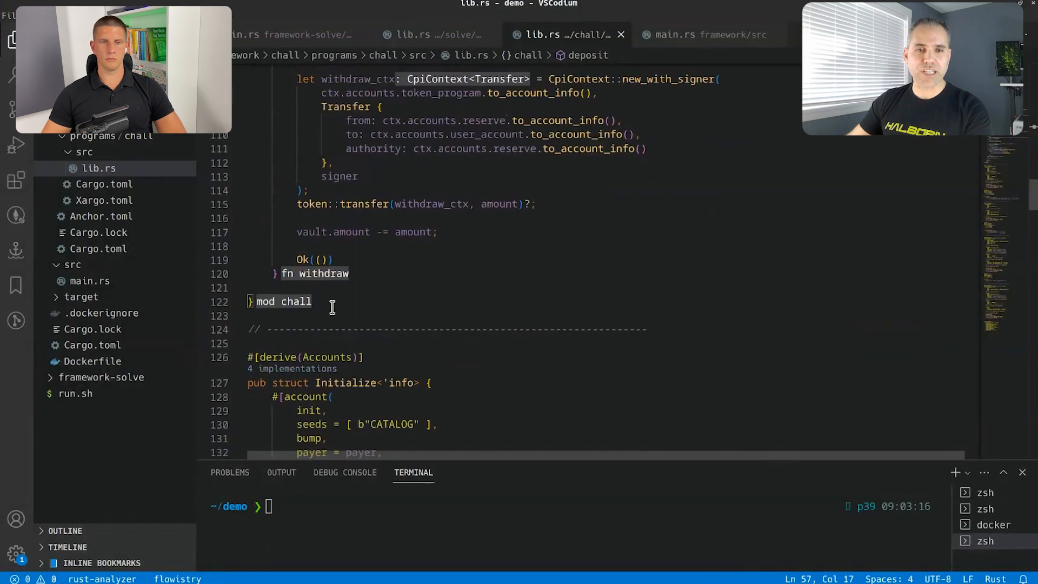
{"action": "scroll", "scroll_direction": "down", "scroll_amount": 3}
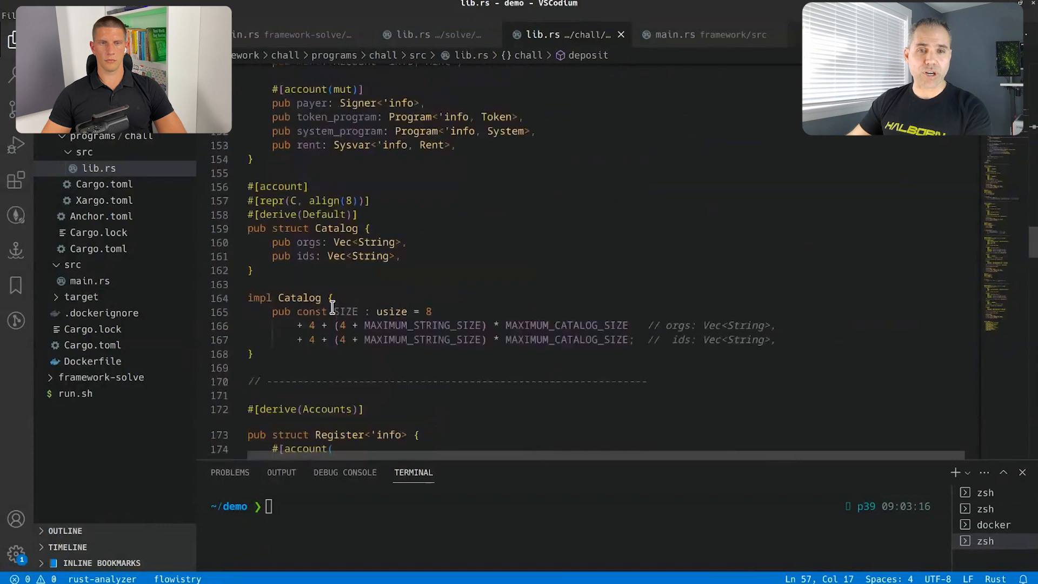
{"action": "scroll", "scroll_direction": "down", "scroll_amount": 3}
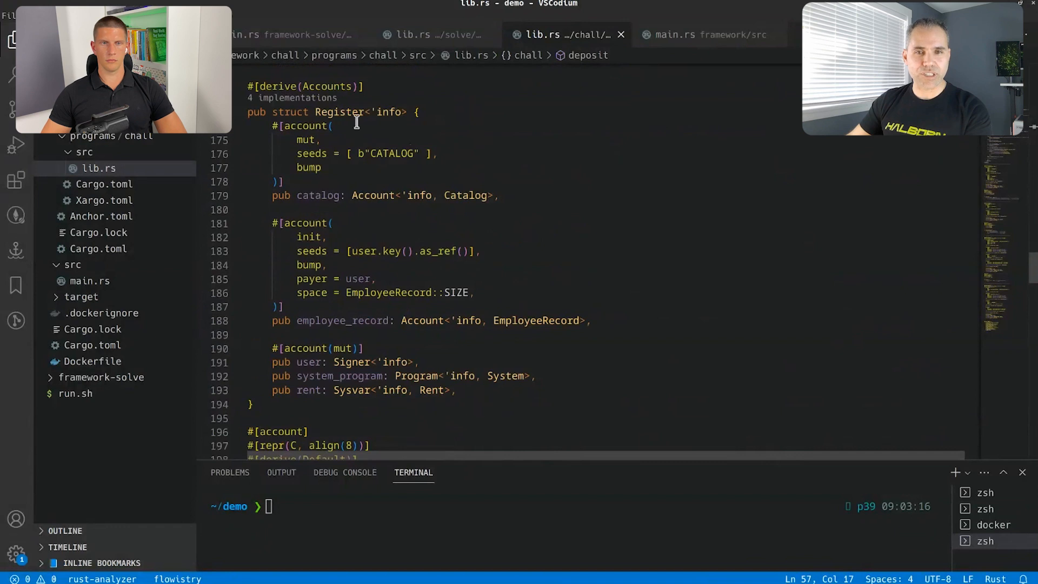
{"action": "scroll", "scroll_direction": "down", "scroll_amount": 3}
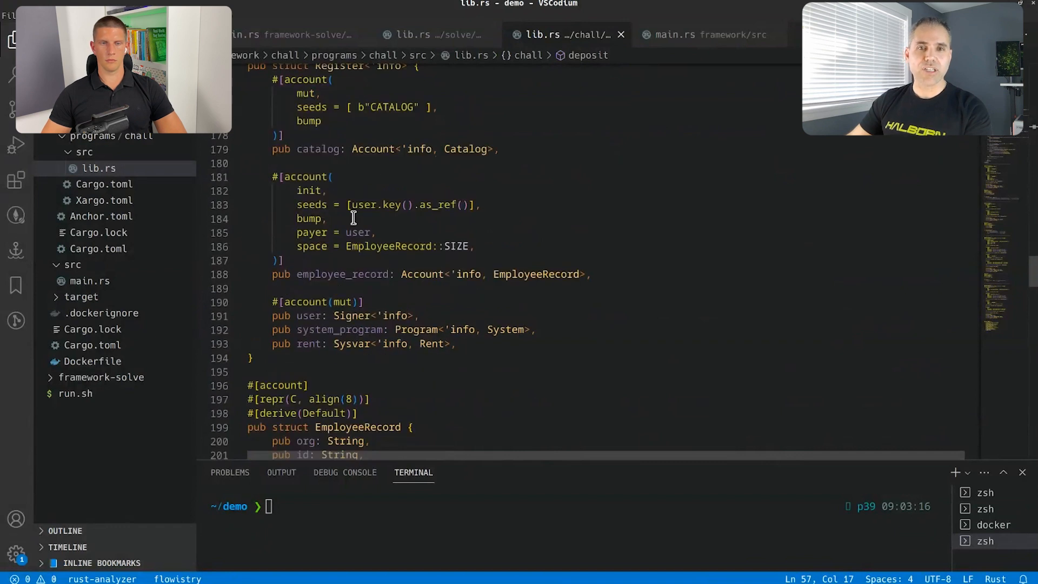
{"action": "scroll", "scroll_direction": "down", "scroll_amount": 3}
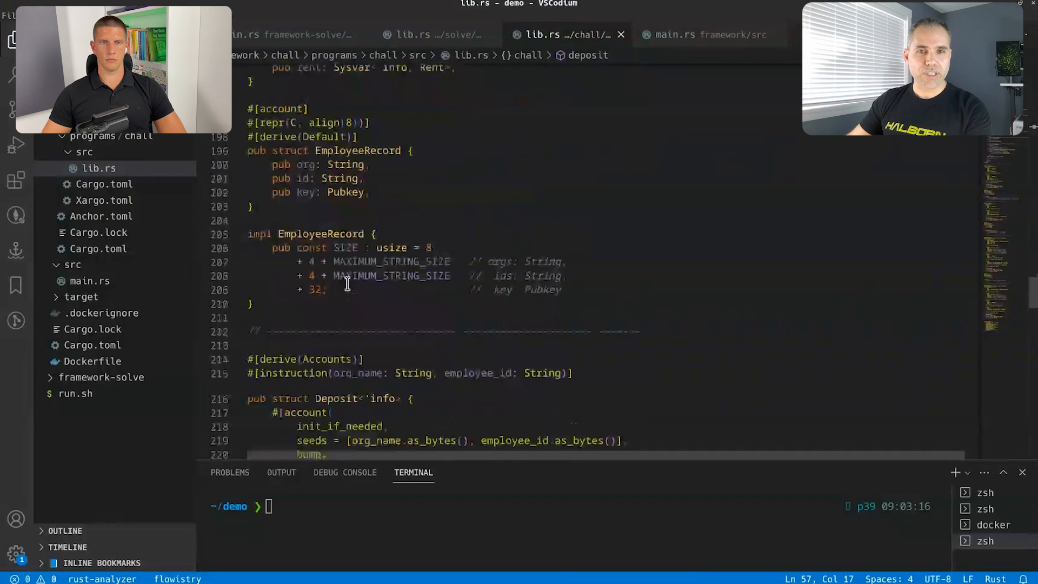
{"action": "scroll", "scroll_direction": "down", "scroll_amount": 3}
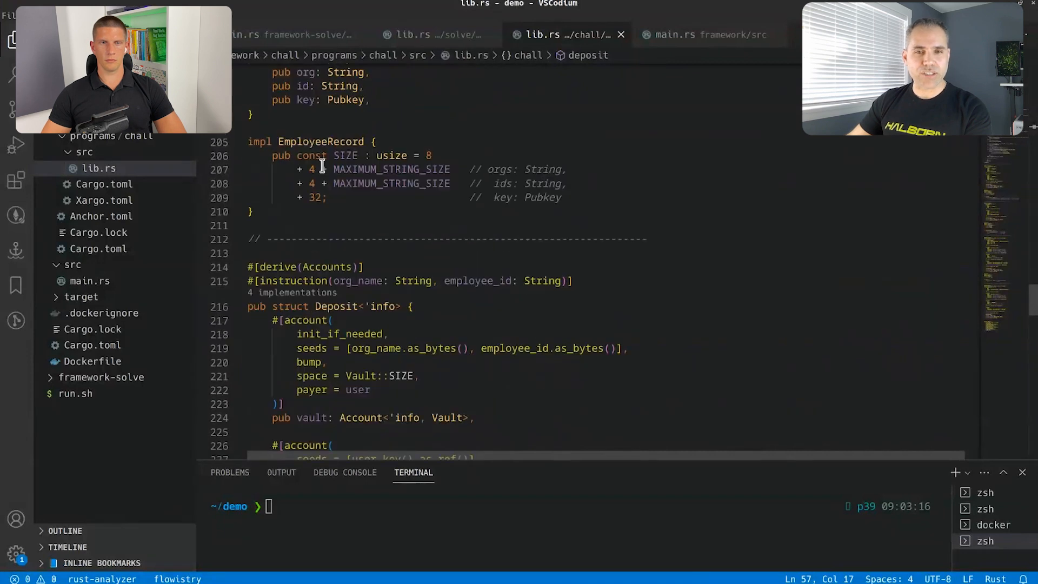
{"action": "scroll", "scroll_direction": "down", "scroll_amount": 3}
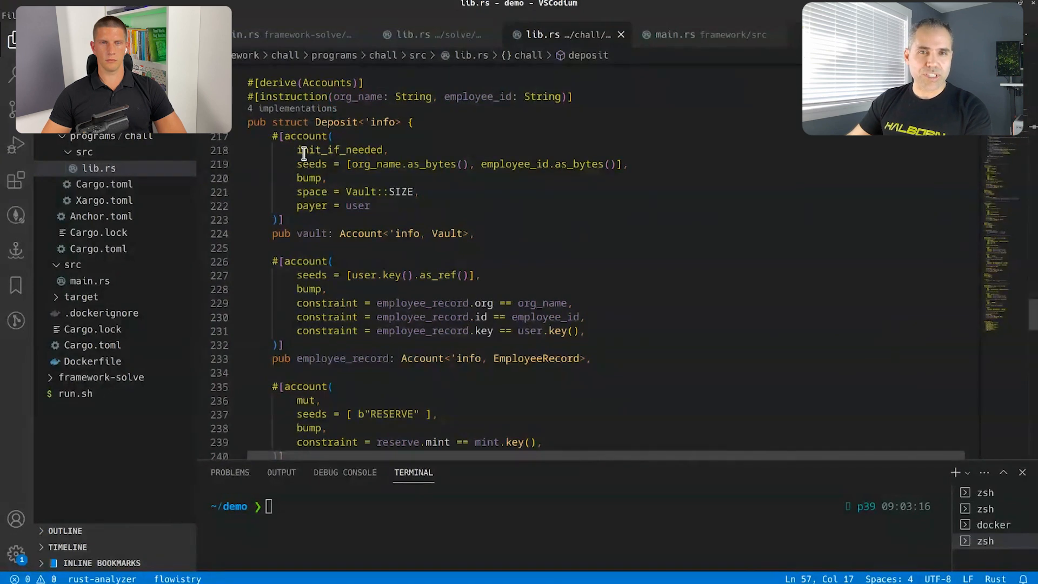
{"action": "mouse_move", "coordinate": [343, 146]}
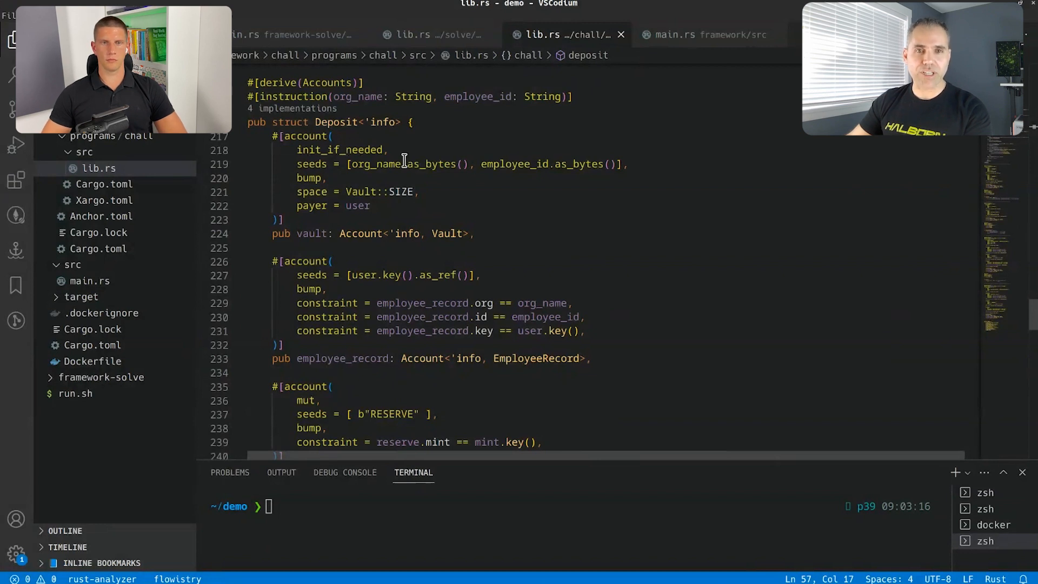
{"action": "left_click", "coordinate": [363, 164]}
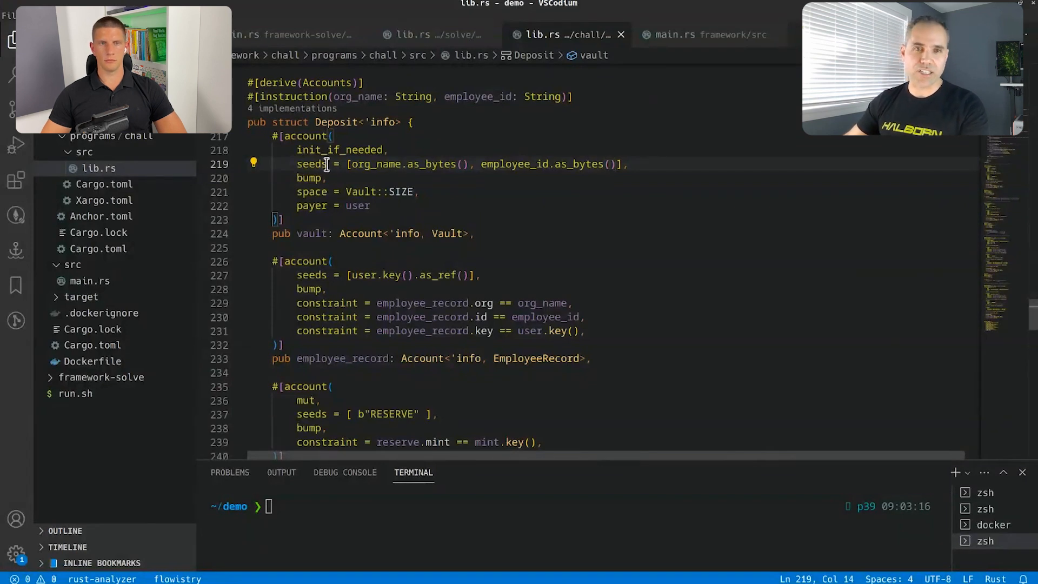
{"action": "left_click", "coordinate": [313, 163]}
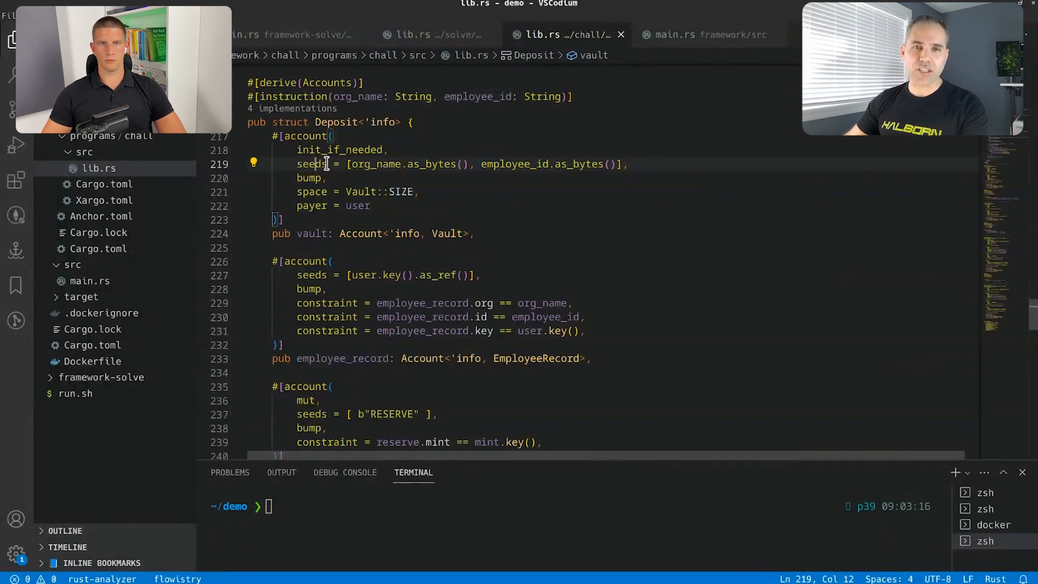
{"action": "mouse_move", "coordinate": [327, 234]}
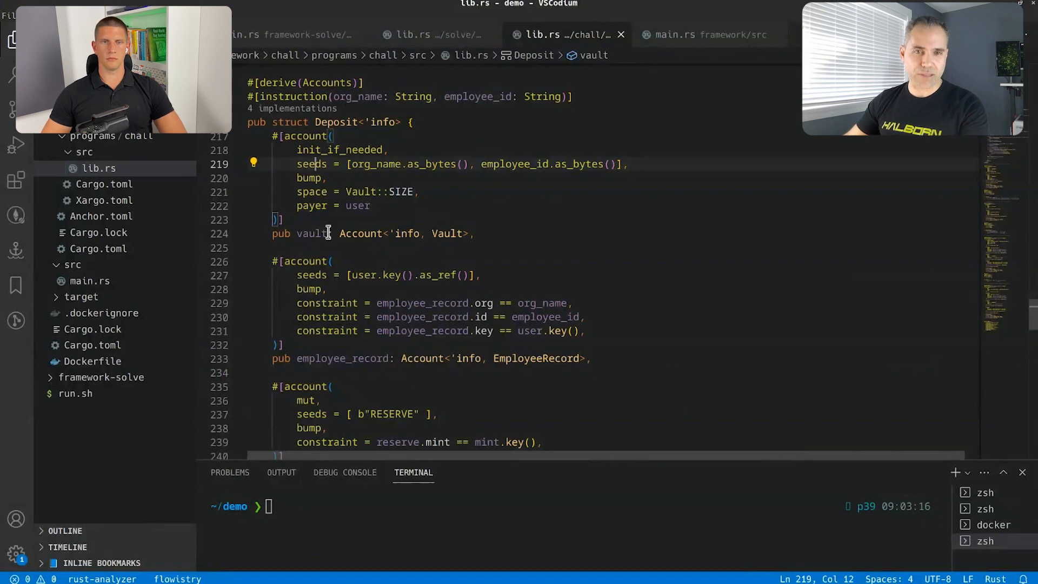
{"action": "scroll", "scroll_direction": "down", "scroll_amount": 3}
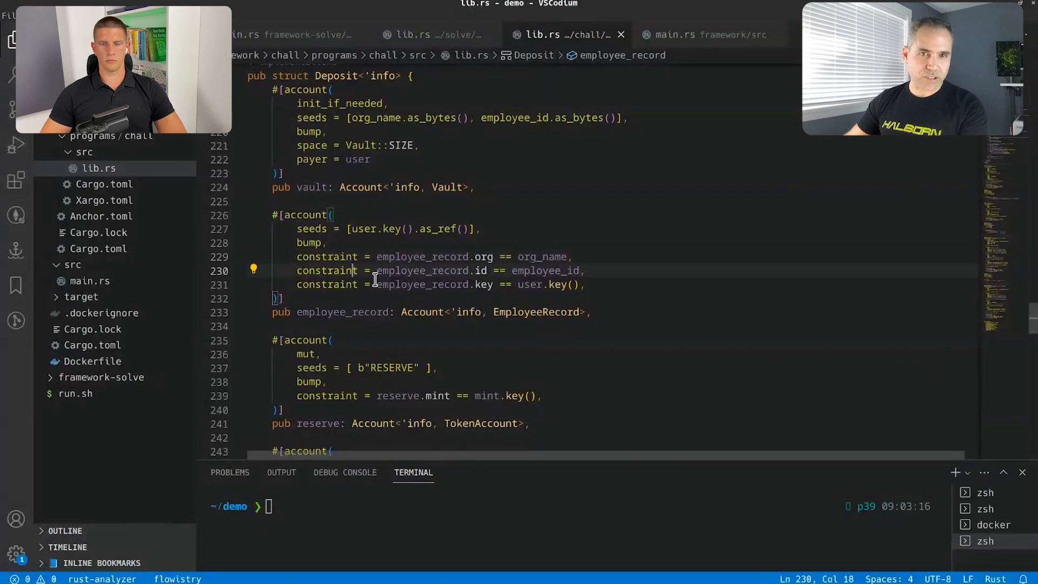
{"action": "scroll", "scroll_direction": "down", "scroll_amount": 3}
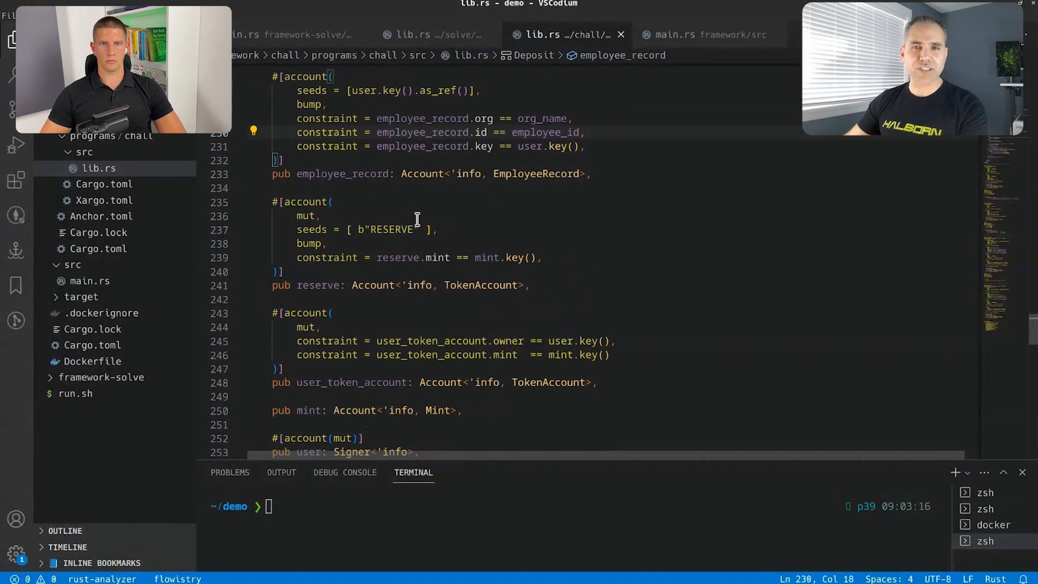
{"action": "scroll", "scroll_direction": "down", "scroll_amount": 3}
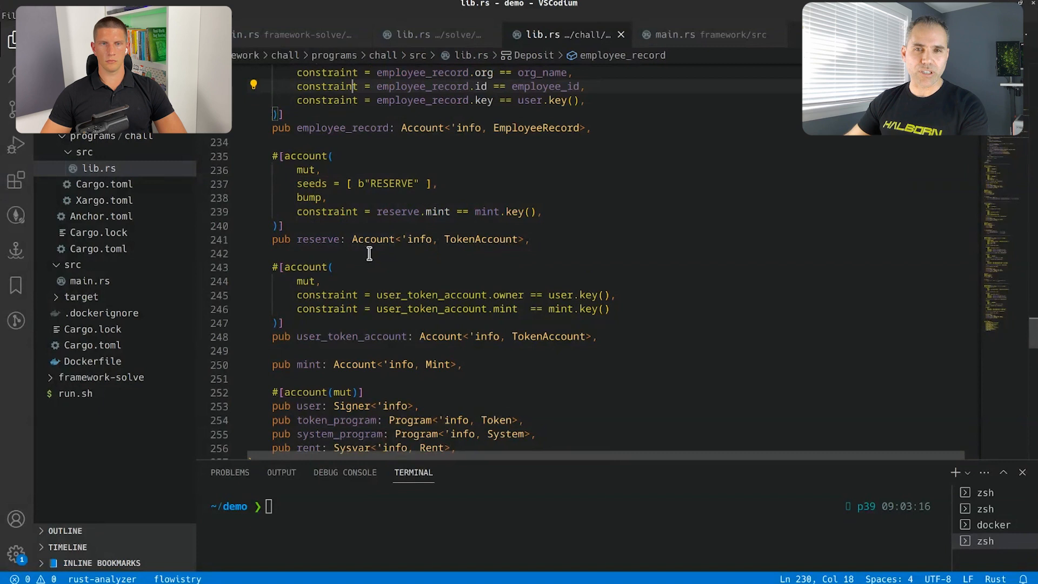
{"action": "scroll", "scroll_direction": "down", "scroll_amount": 3}
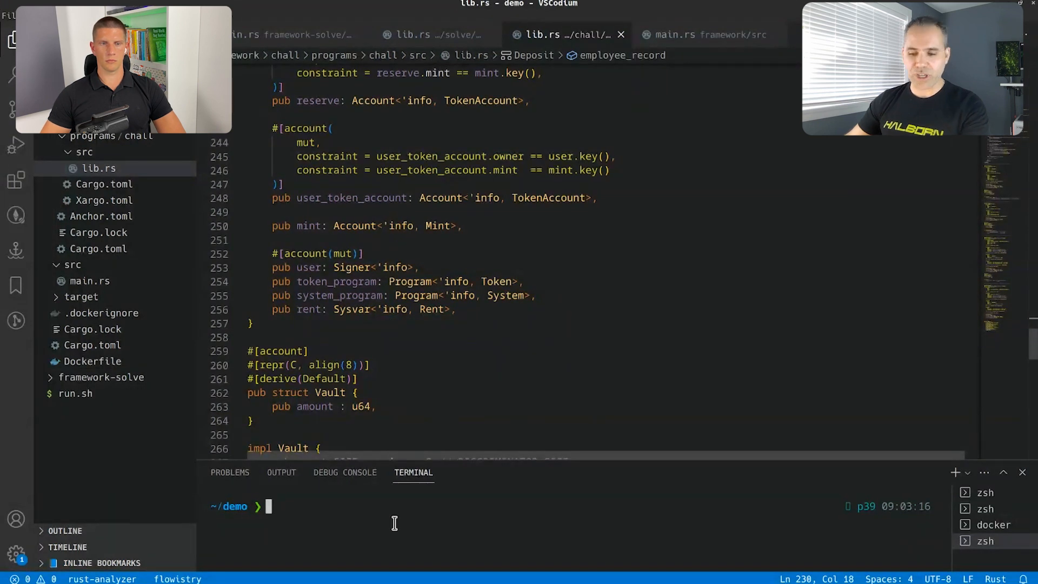
Run ./run.sh so it prints the reserve and vault addresses and player amount 100.
{"action": "type", "text": "./run.sh"}
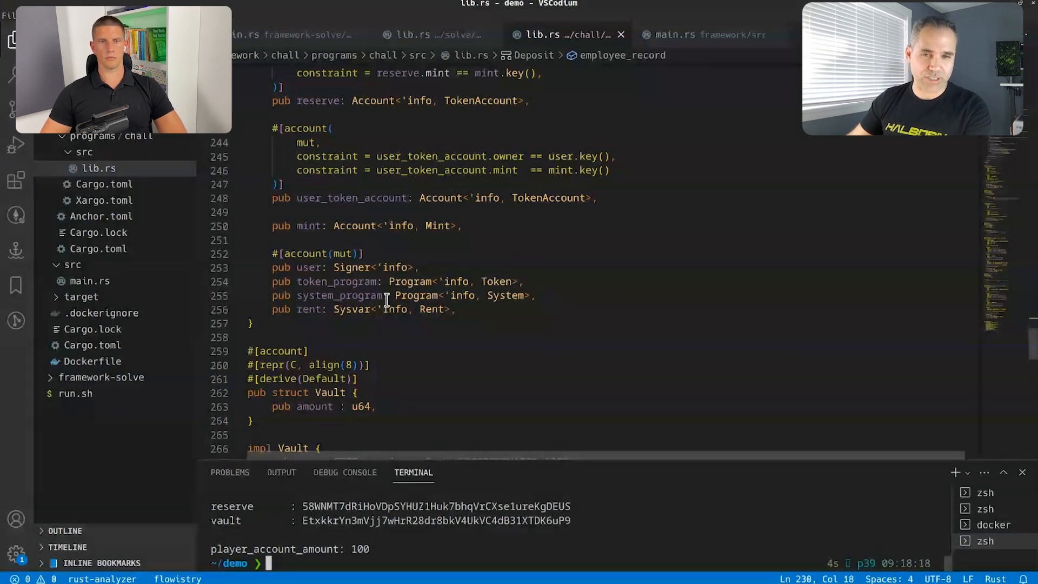
{"action": "scroll", "scroll_direction": "down", "scroll_amount": 3}
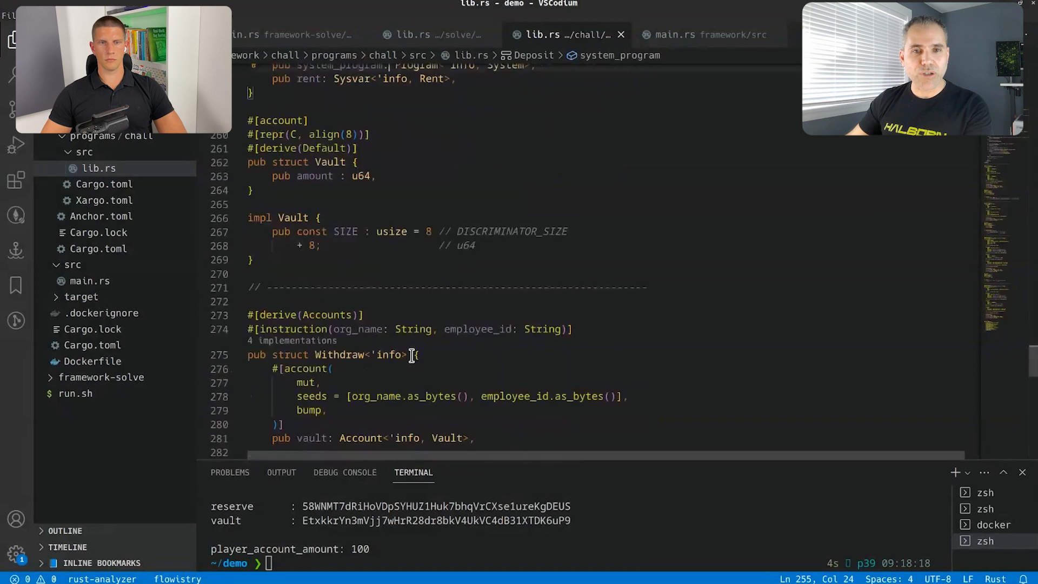
{"action": "scroll", "scroll_direction": "down", "scroll_amount": 3}
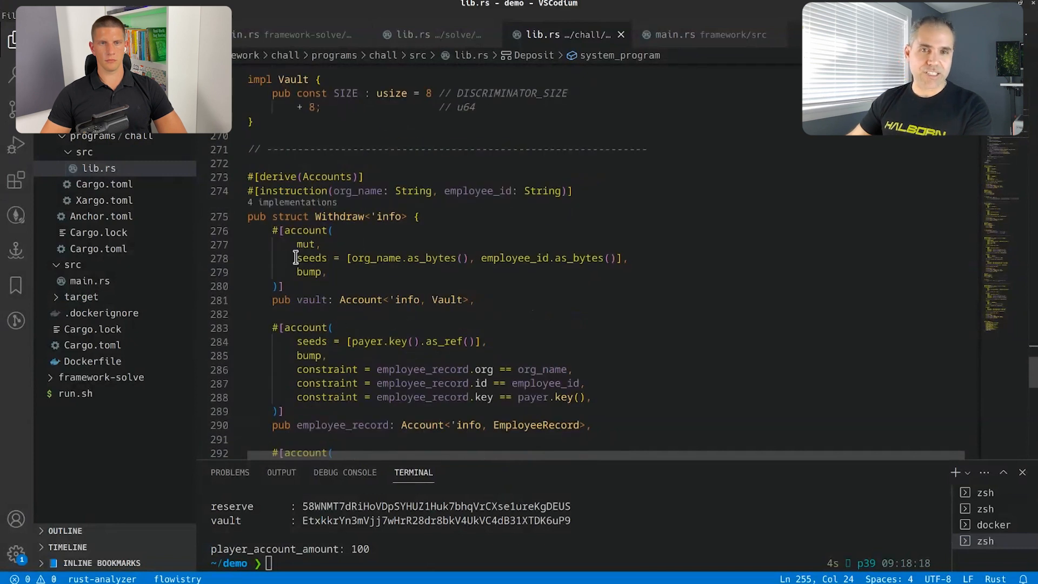
{"action": "left_click_drag", "start_coordinate": [296, 257], "coordinate": [621, 257]}
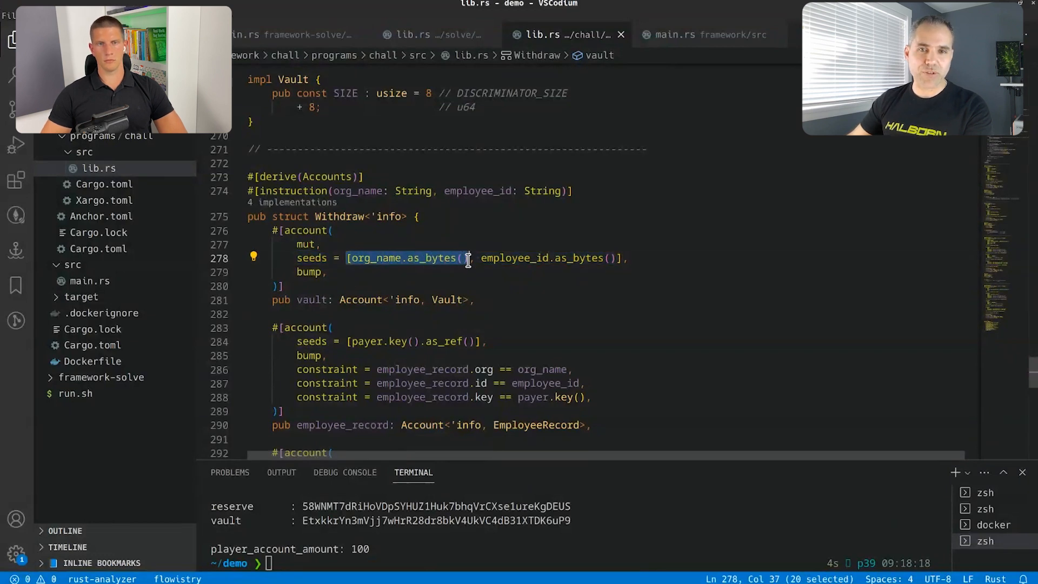
{"action": "left_click_drag", "start_coordinate": [482, 257], "coordinate": [612, 257]}
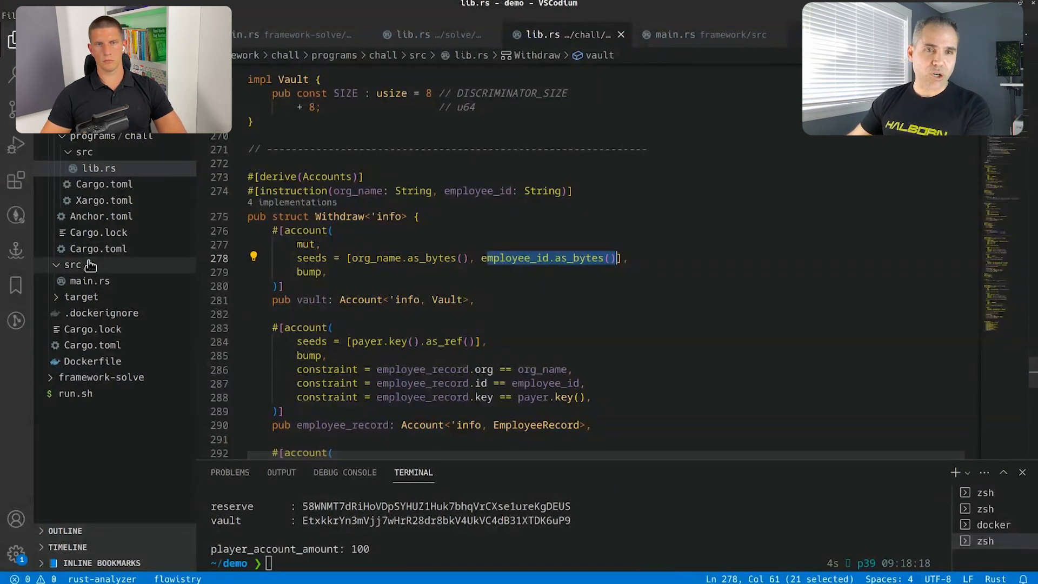
{"action": "mouse_move", "coordinate": [90, 281]}
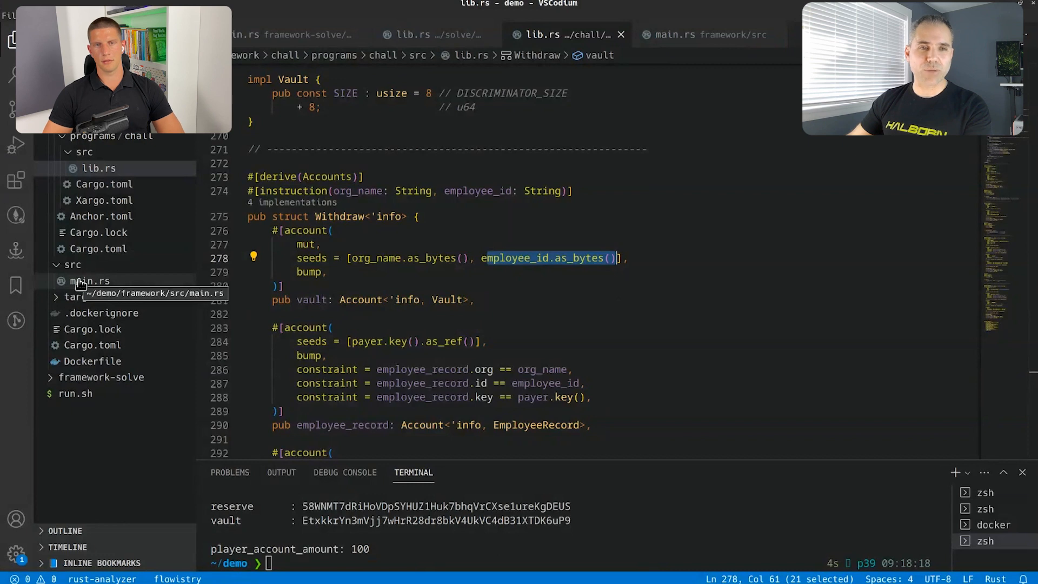
View main.rs's register setup with org "product" and highlight the employee_id "employ_A" line.
{"action": "left_click", "coordinate": [708, 35]}
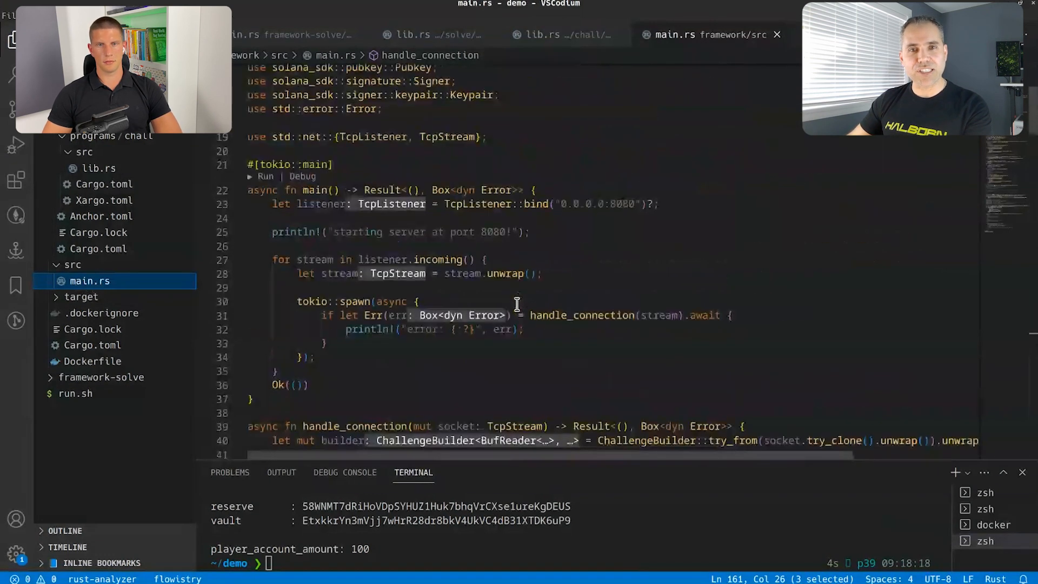
{"action": "scroll", "scroll_direction": "down", "scroll_amount": 3}
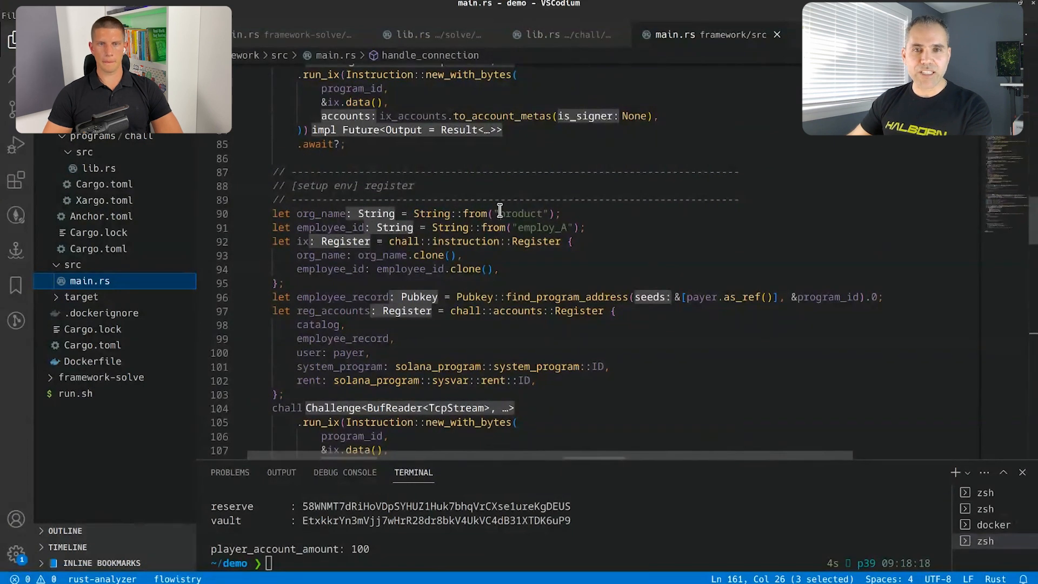
{"action": "left_click", "coordinate": [518, 227]}
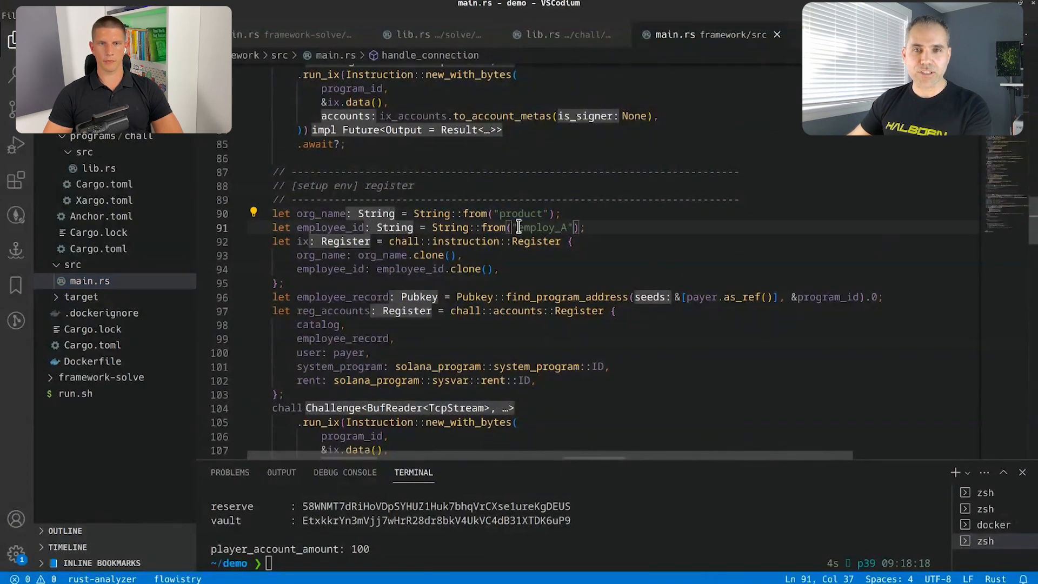
{"action": "double_click", "coordinate": [537, 227]}
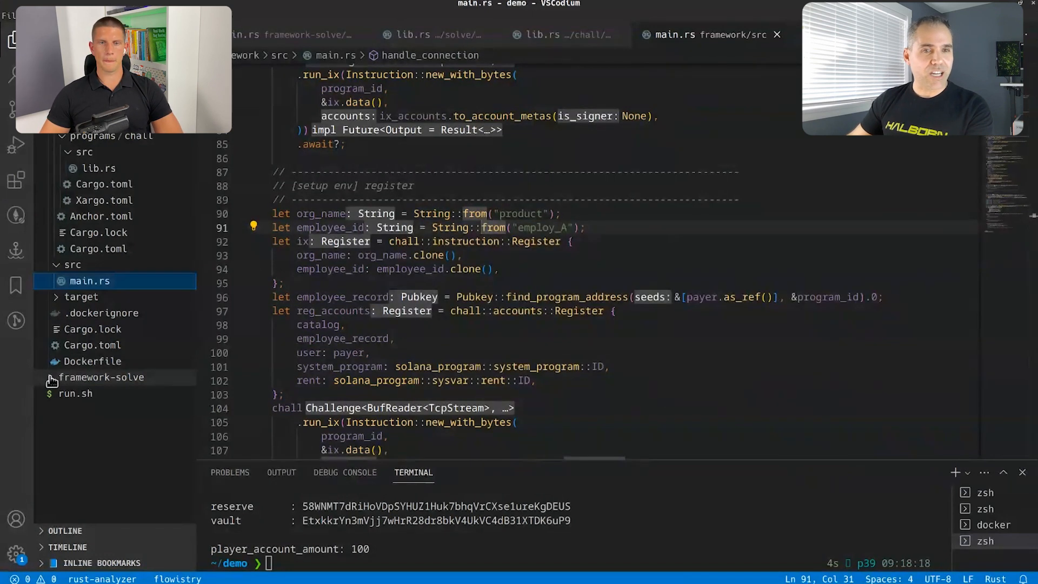
Expand framework-solve down through solve/programs/solve to its src folder.
{"action": "left_click", "coordinate": [102, 376]}
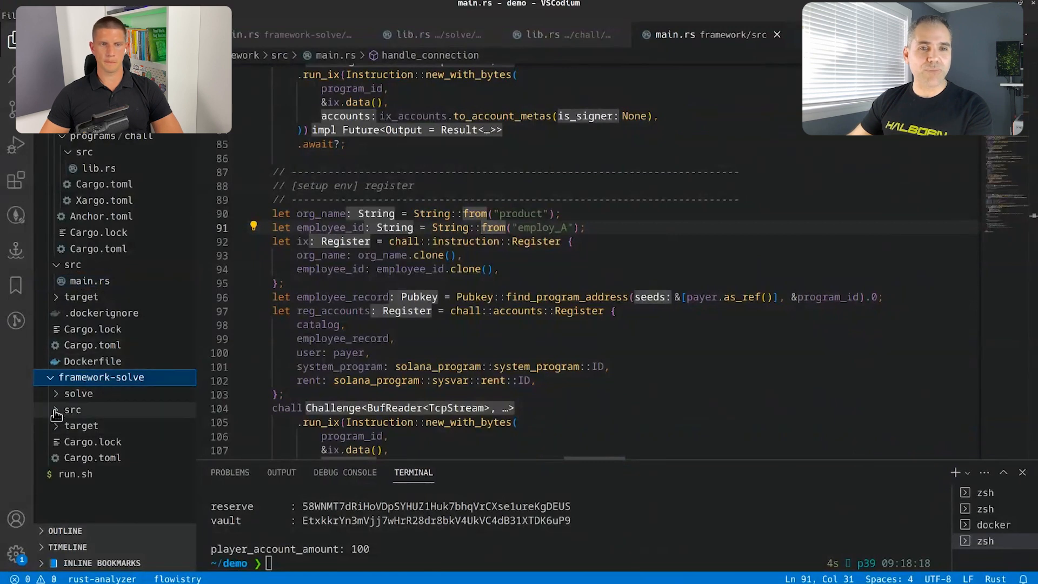
{"action": "left_click", "coordinate": [89, 425]}
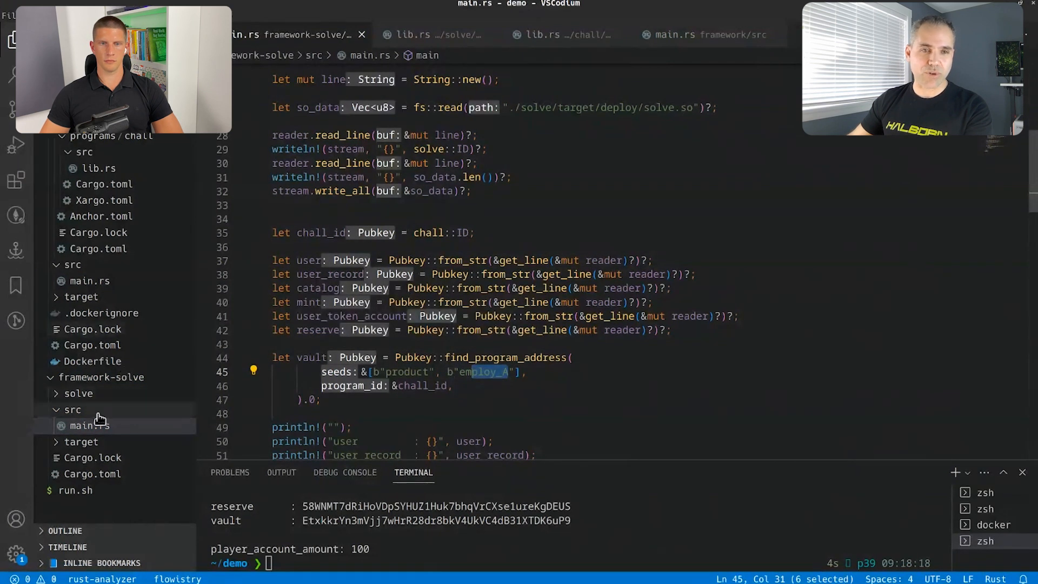
{"action": "left_click", "coordinate": [78, 394]}
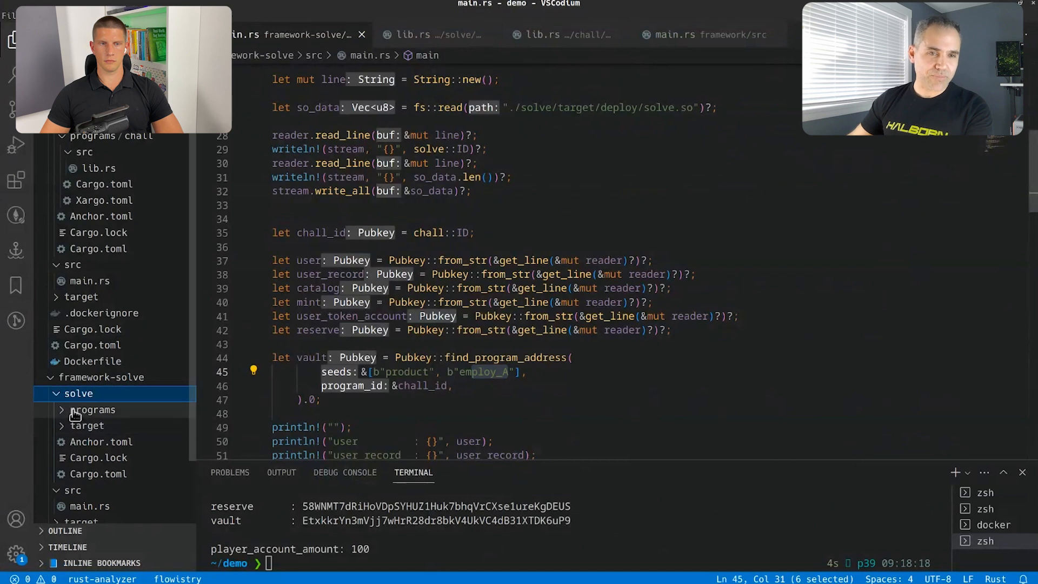
{"action": "left_click", "coordinate": [93, 408]}
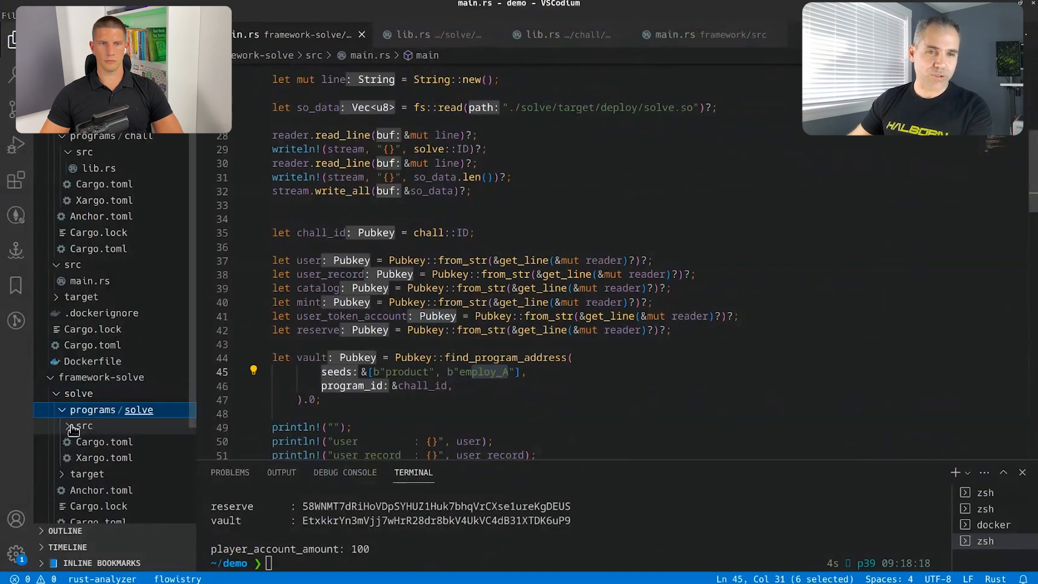
Edit the solve lib.rs seeds to "producte" and "mploy_A" to collide with the vault seeds.
{"action": "left_click", "coordinate": [98, 441]}
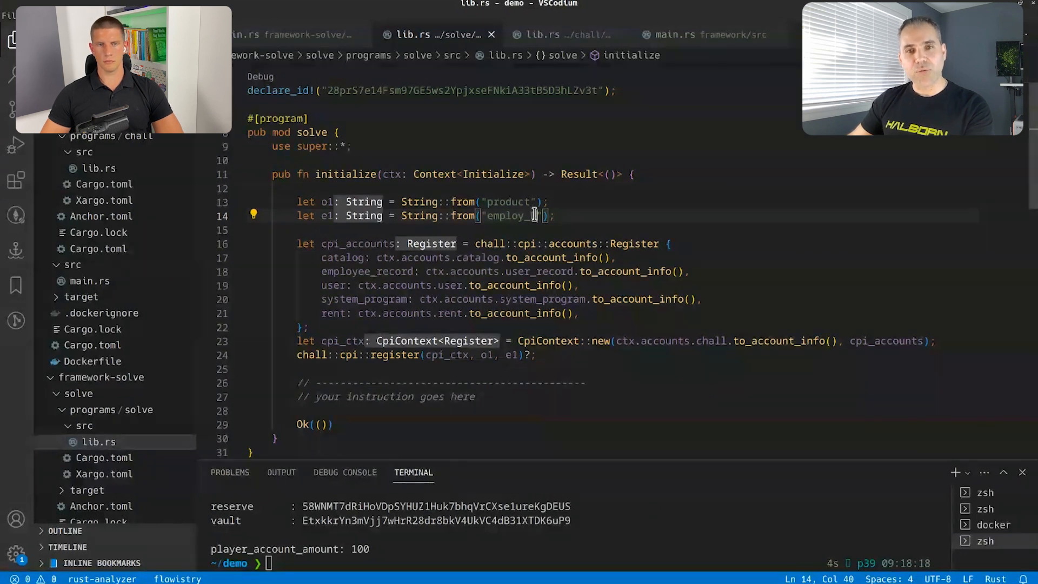
{"action": "type", "text": "B"}
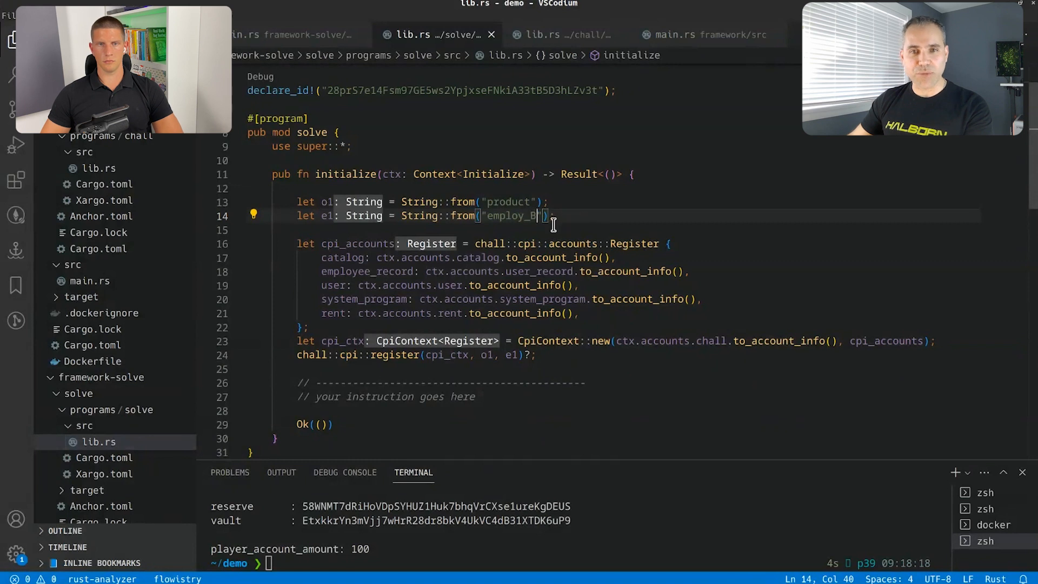
{"action": "key", "text": "Backspace"}
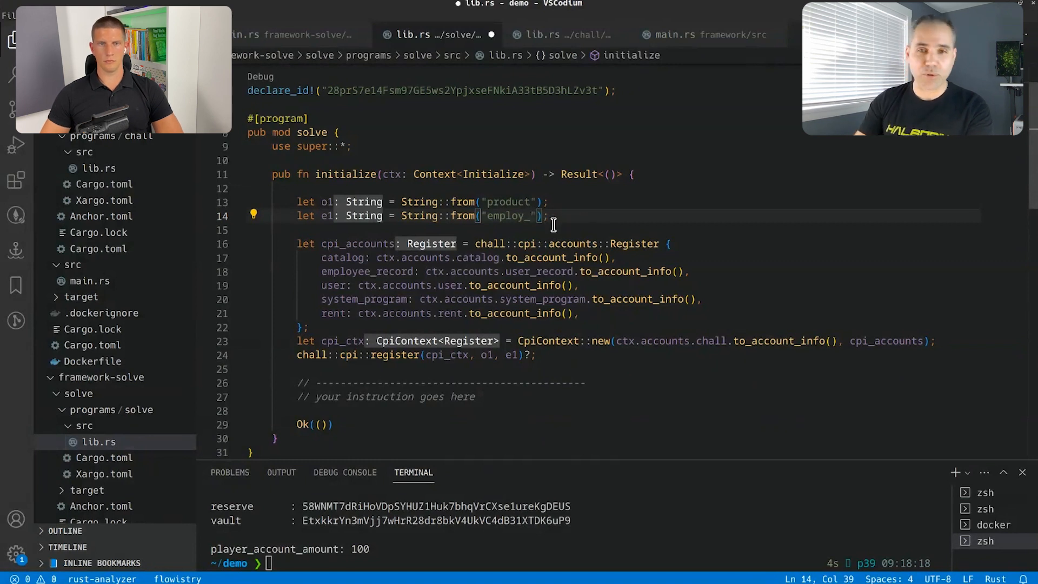
{"action": "type", "text": "A"}
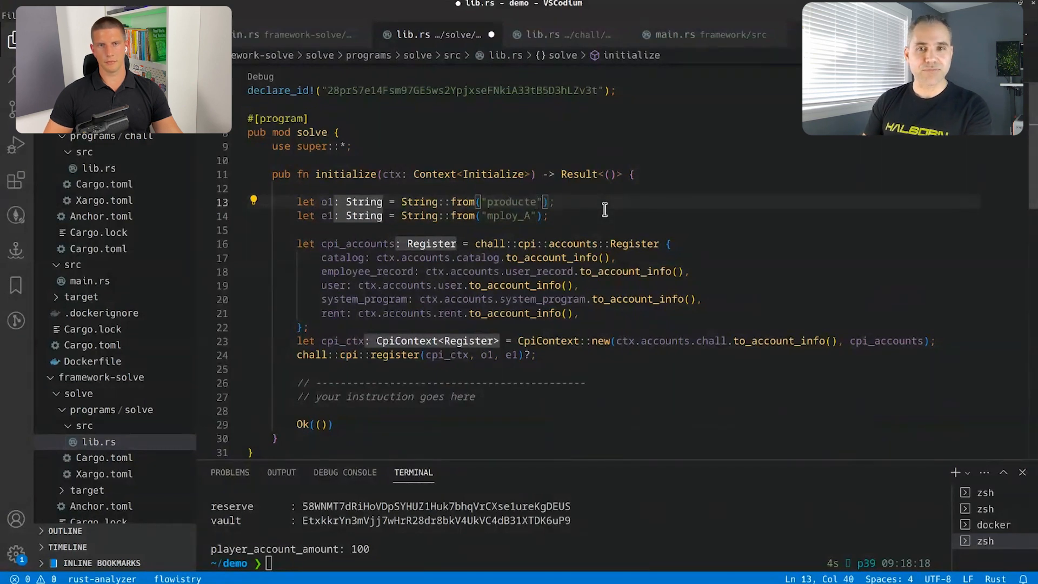
{"action": "type", "text": "m"}
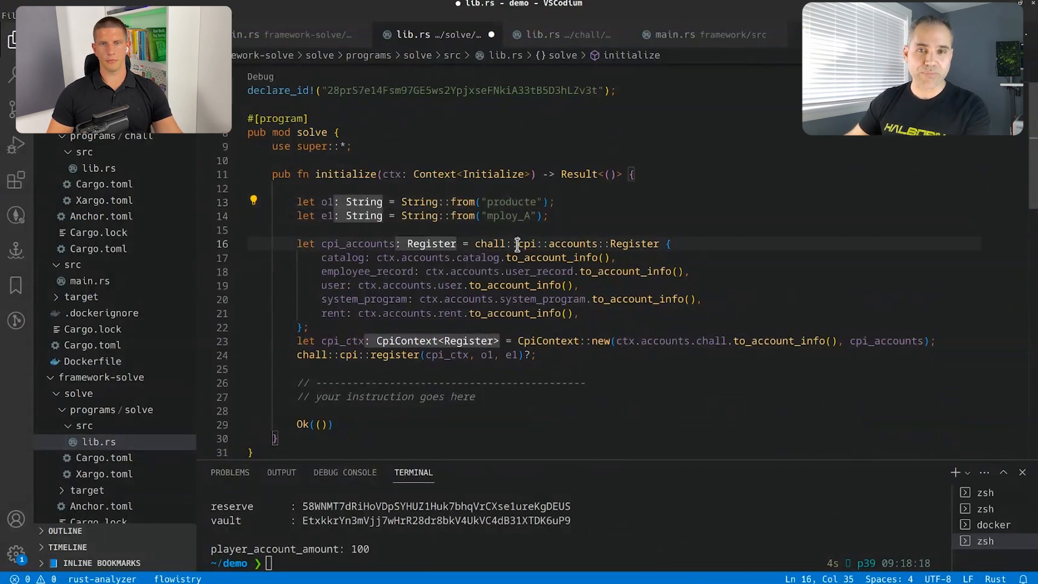
{"action": "scroll", "scroll_direction": "down", "scroll_amount": 3}
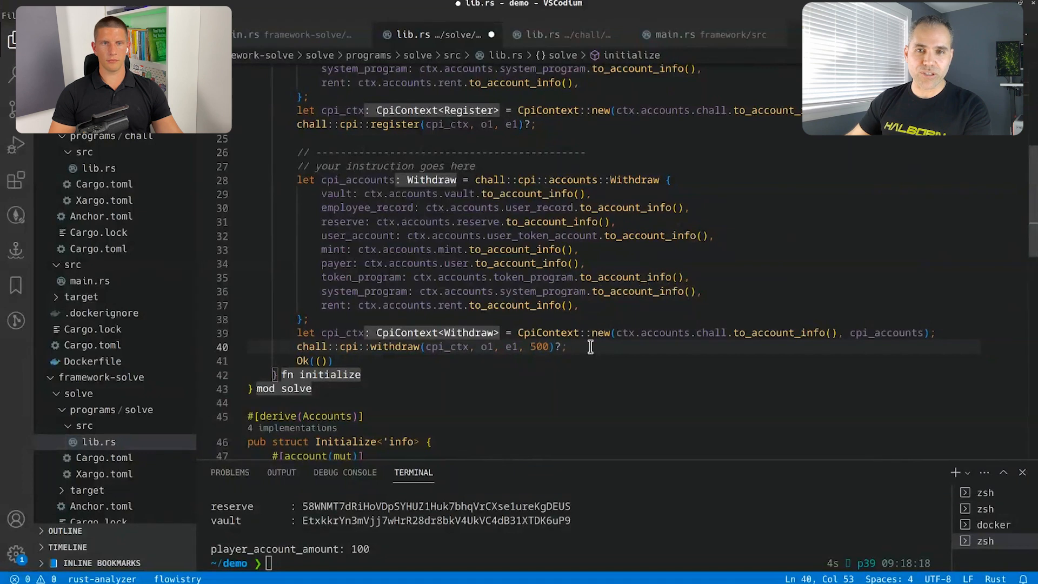
Add the 500-token withdraw call and pass o1.clone() and e1.clone() to register.
{"action": "key", "text": "Enter"}
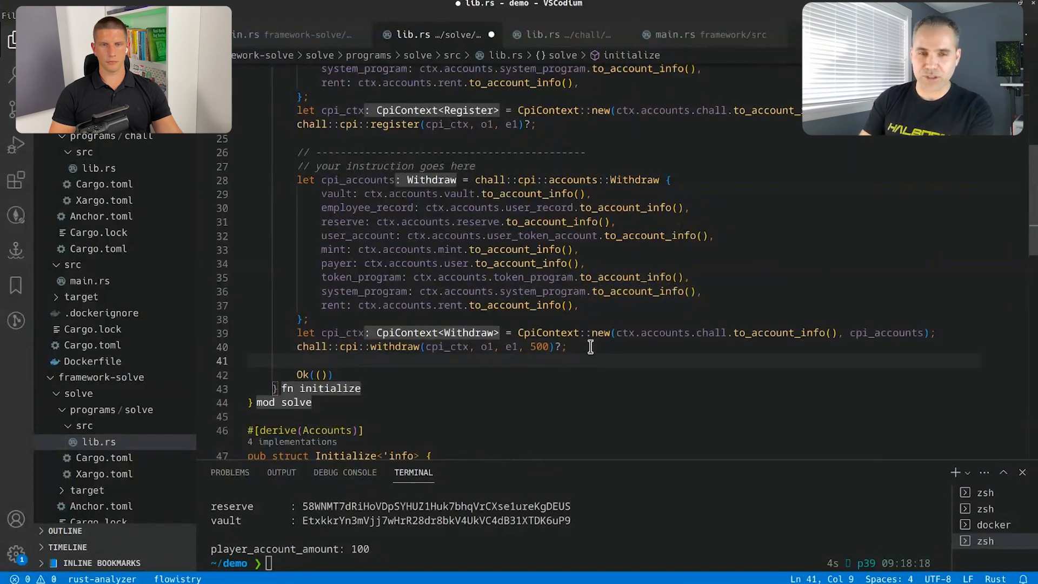
{"action": "left_click", "coordinate": [422, 207]}
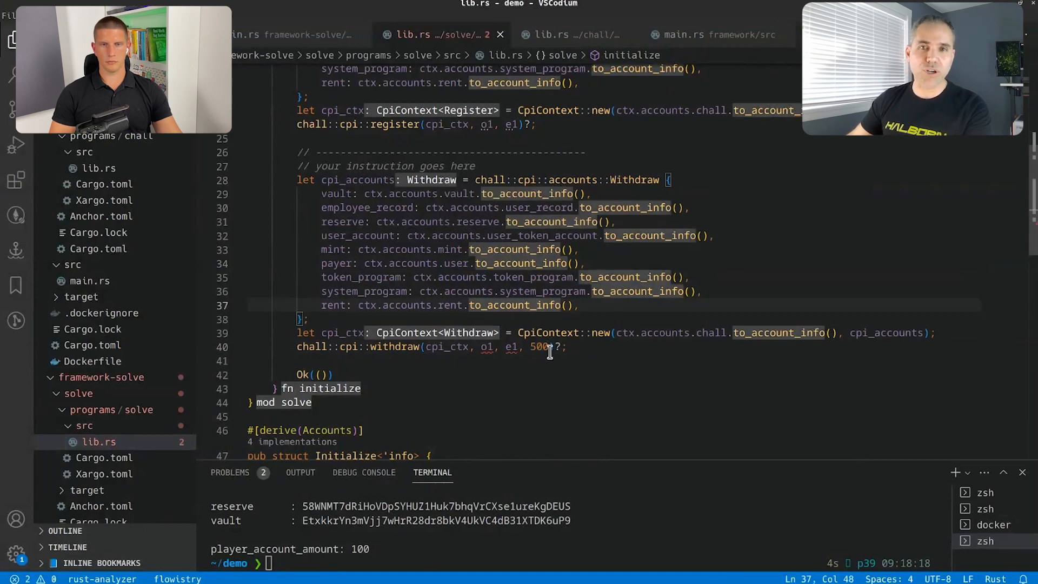
{"action": "mouse_move", "coordinate": [558, 346]}
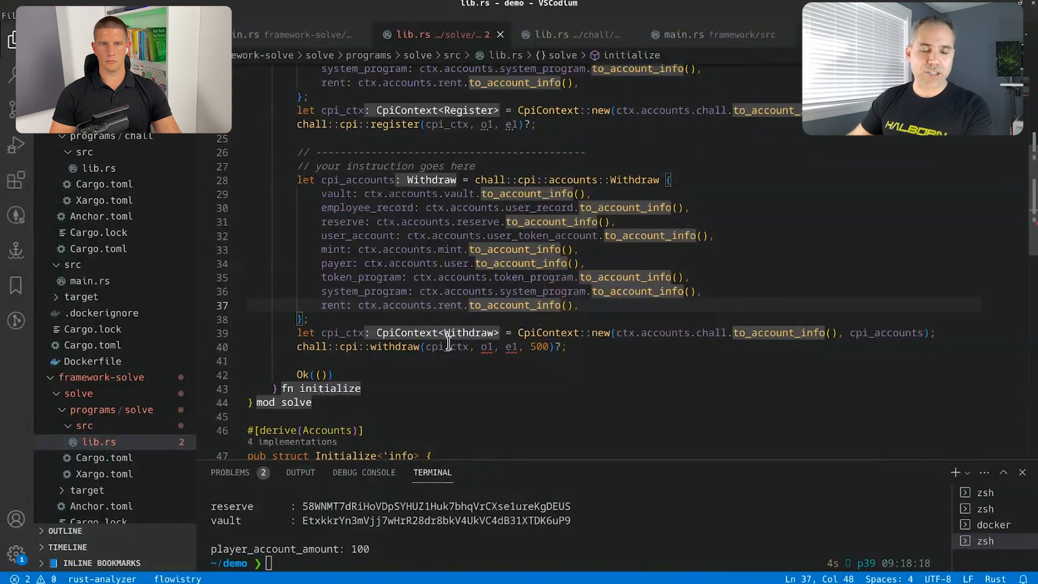
{"action": "left_click", "coordinate": [491, 346]}
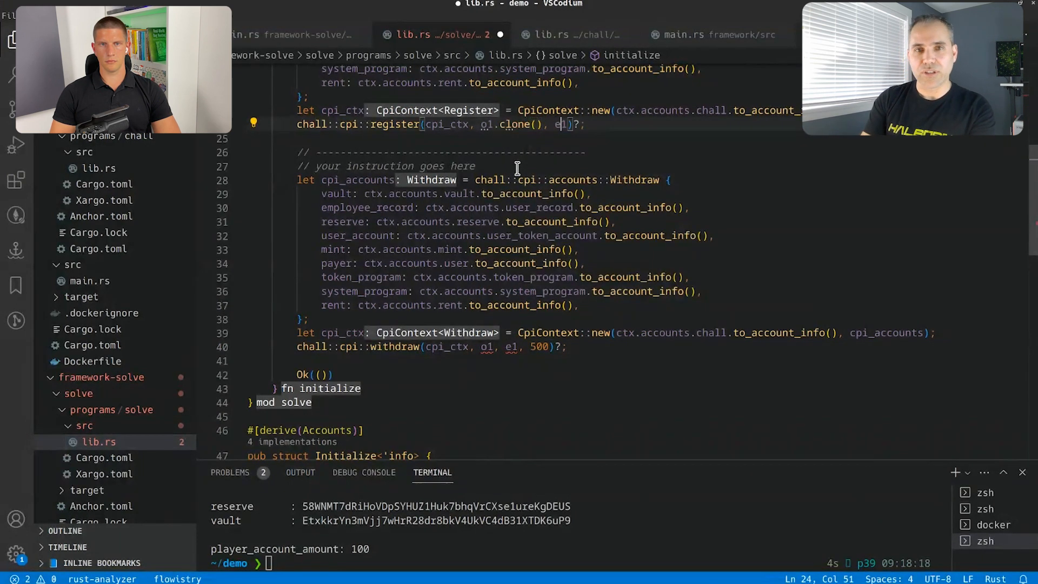
{"action": "type", "text": "clone("}
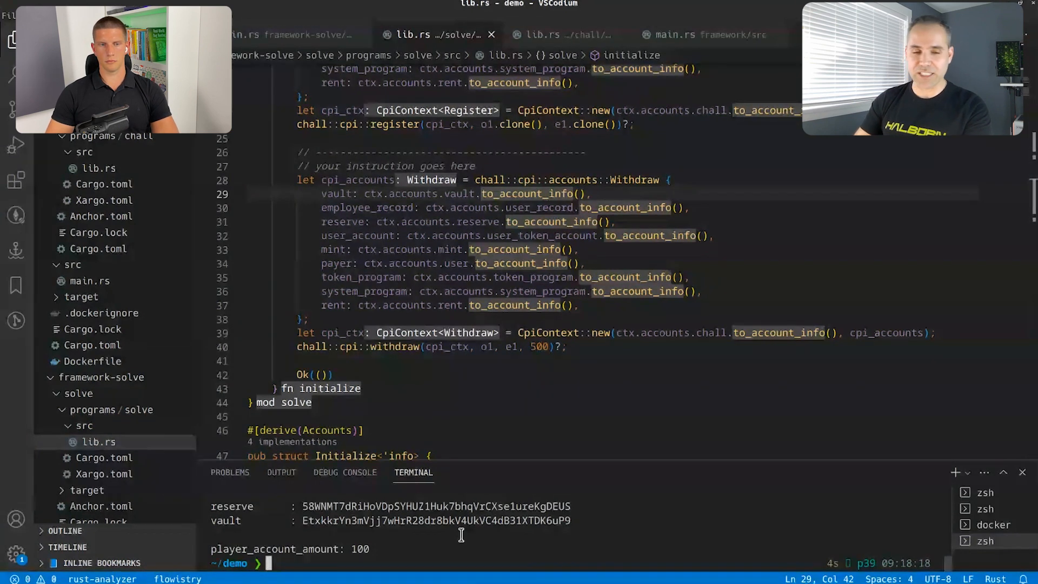
Rerun ./run.sh to get 600 tokens and congrats, and select the printed flag.
{"action": "type", "text": "./run.sh"}
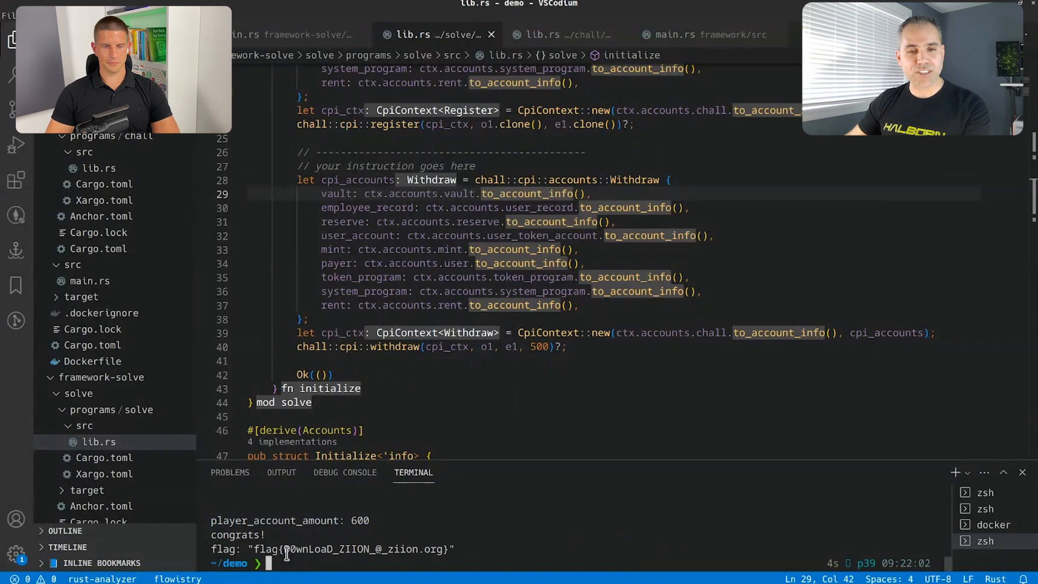
{"action": "left_click_drag", "start_coordinate": [284, 550], "coordinate": [442, 549]}
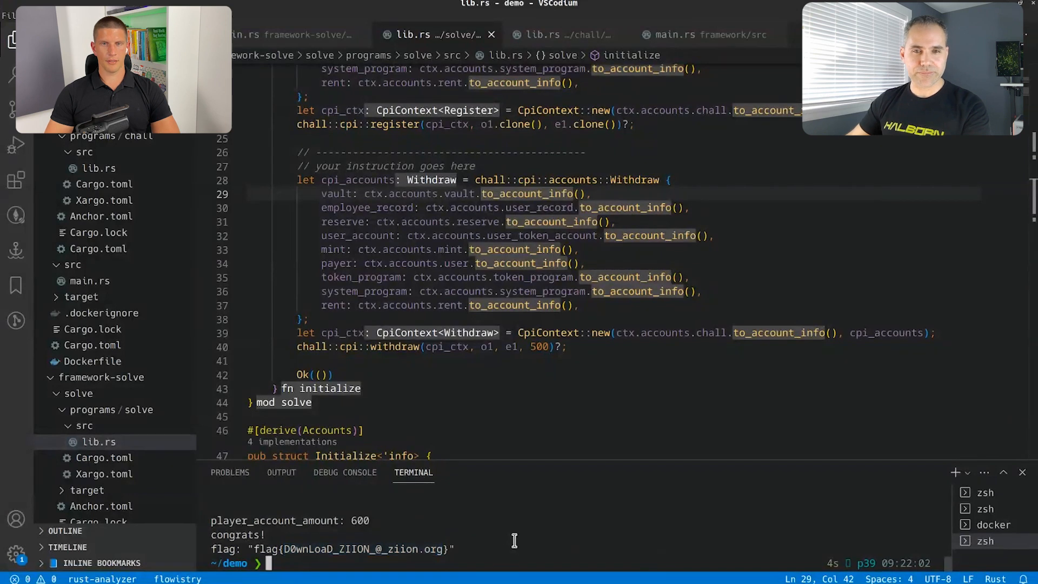
{"action": "mouse_move", "coordinate": [558, 538]}
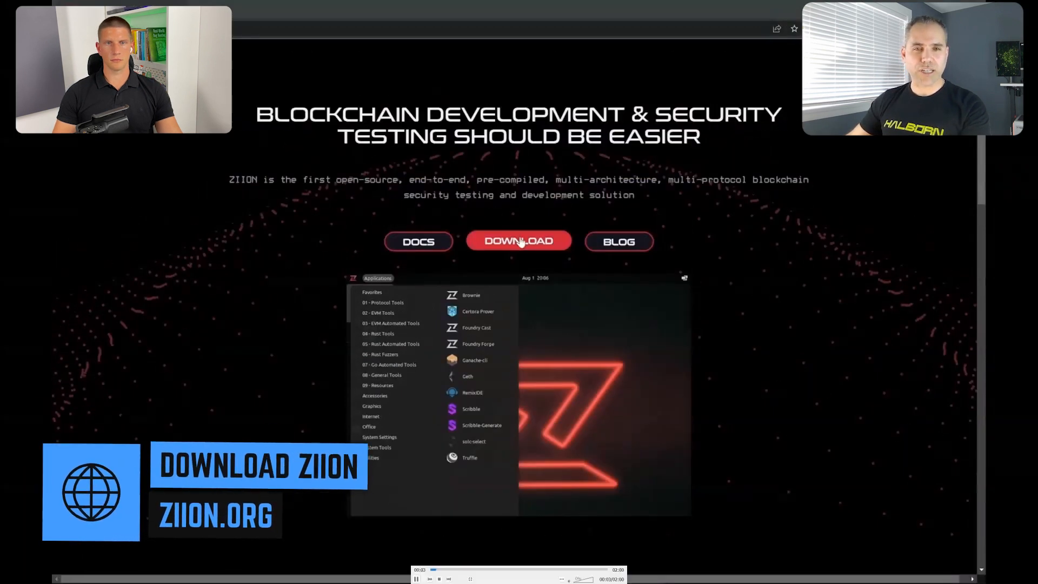
Download the ZIION VirtualBox (OVA) image via its Web link on the DOWNLOAD page.
{"action": "left_click", "coordinate": [517, 240]}
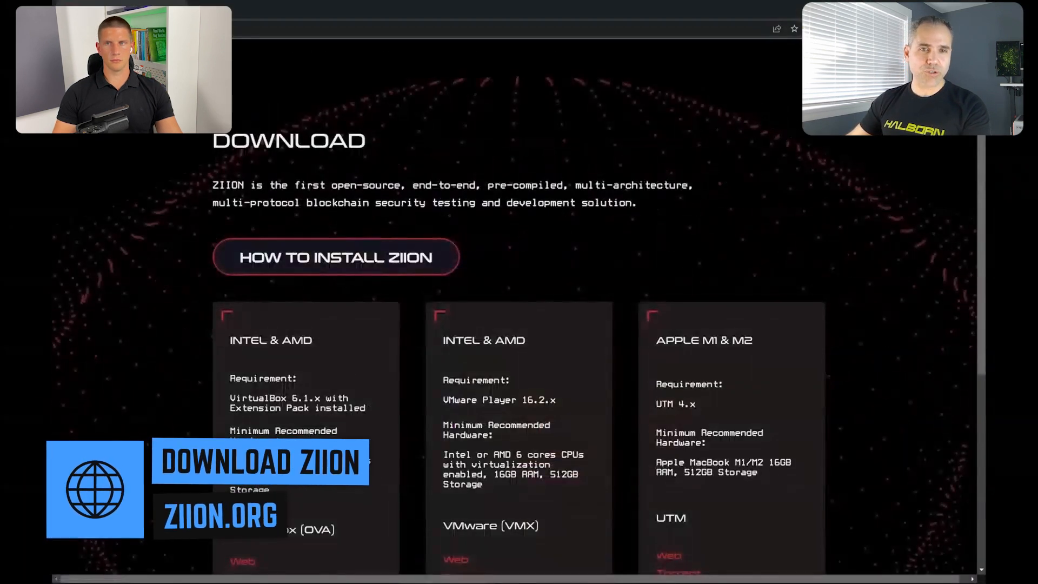
{"action": "scroll", "scroll_direction": "down", "scroll_amount": 3}
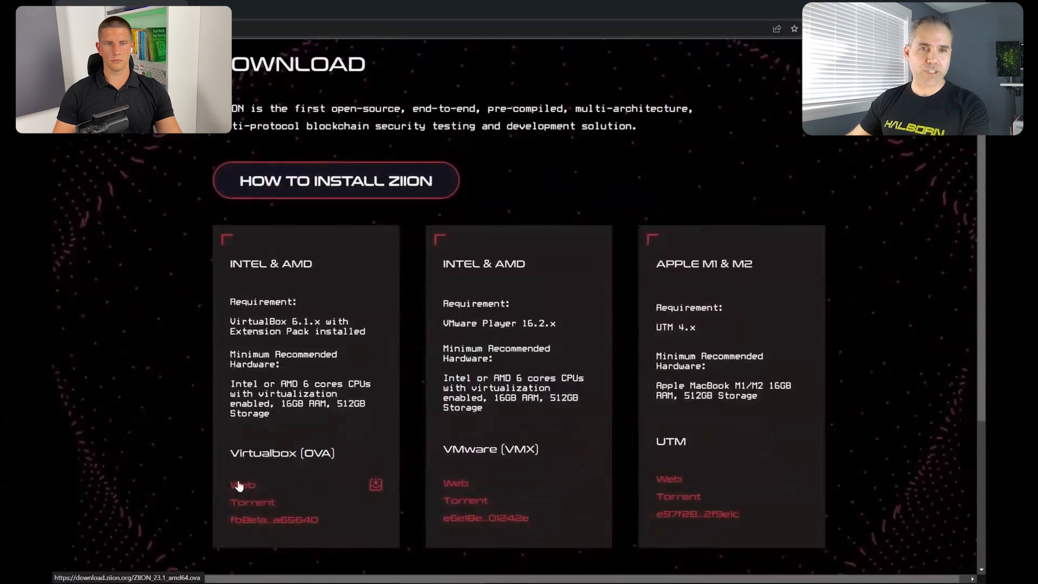
{"action": "left_click", "coordinate": [242, 484]}
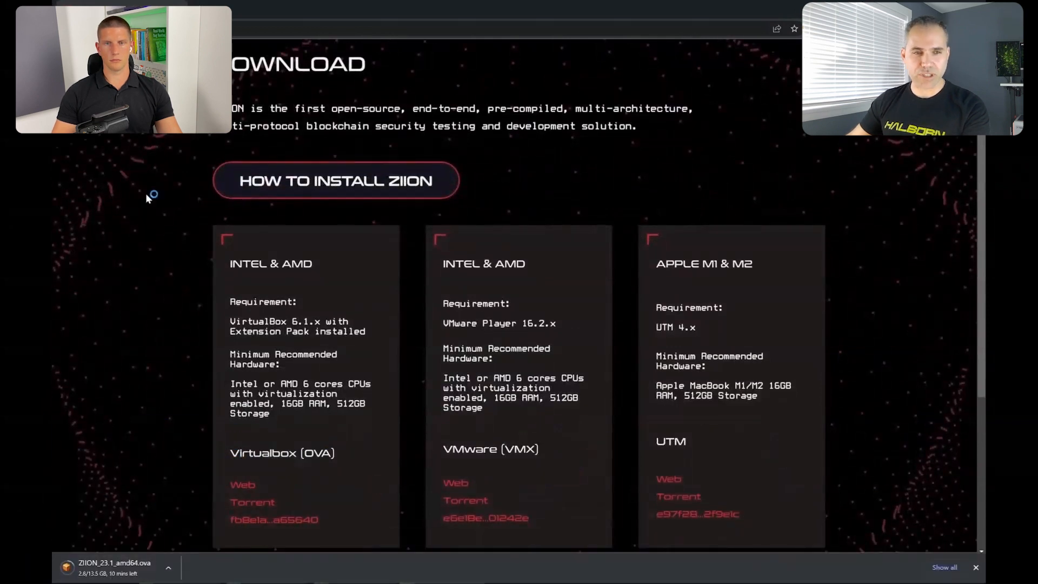
{"action": "left_click", "coordinate": [112, 567]}
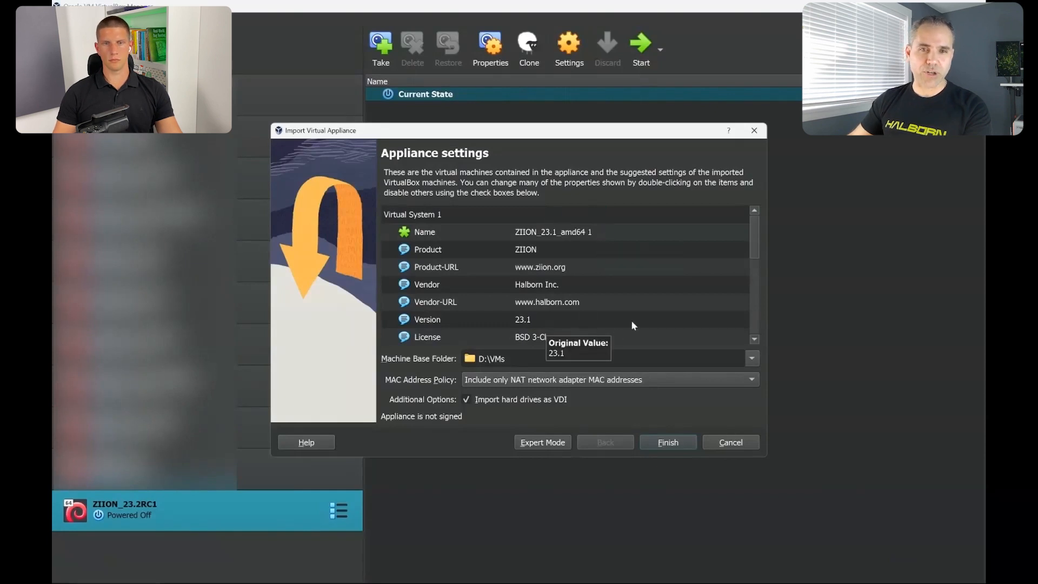
Finish importing the ZIION 23.1 appliance into the D:\VMs machine folder.
{"action": "scroll", "scroll_direction": "down", "scroll_amount": 3}
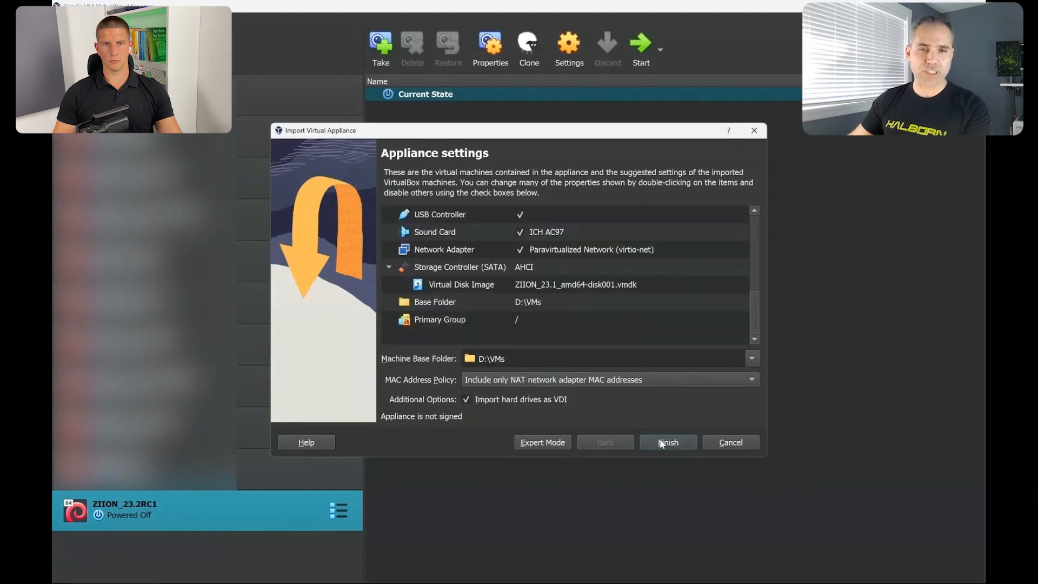
{"action": "left_click", "coordinate": [667, 443]}
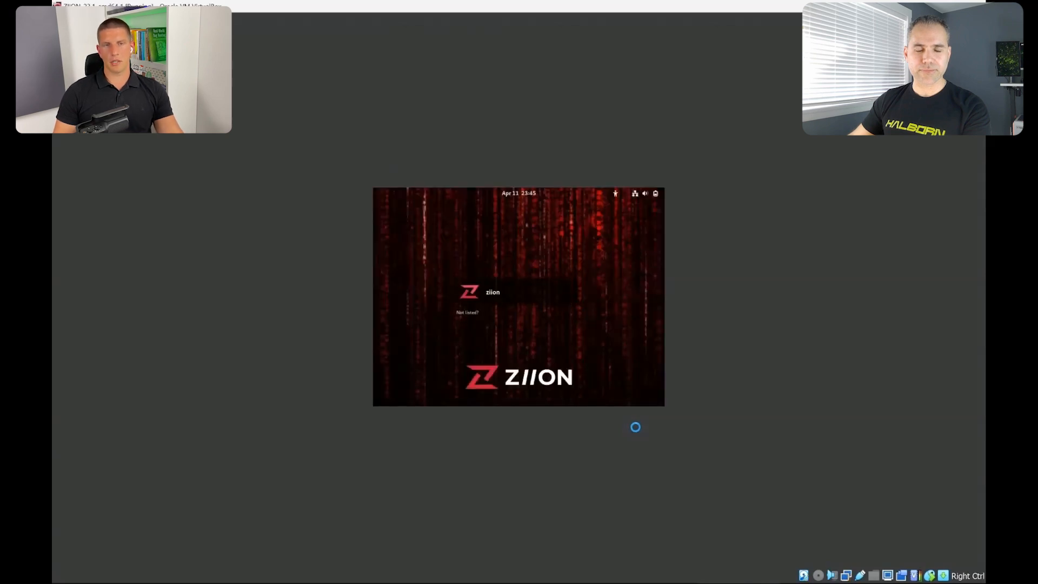
Select the ziion user on the login screen and enter its password.
{"action": "left_click", "coordinate": [493, 292]}
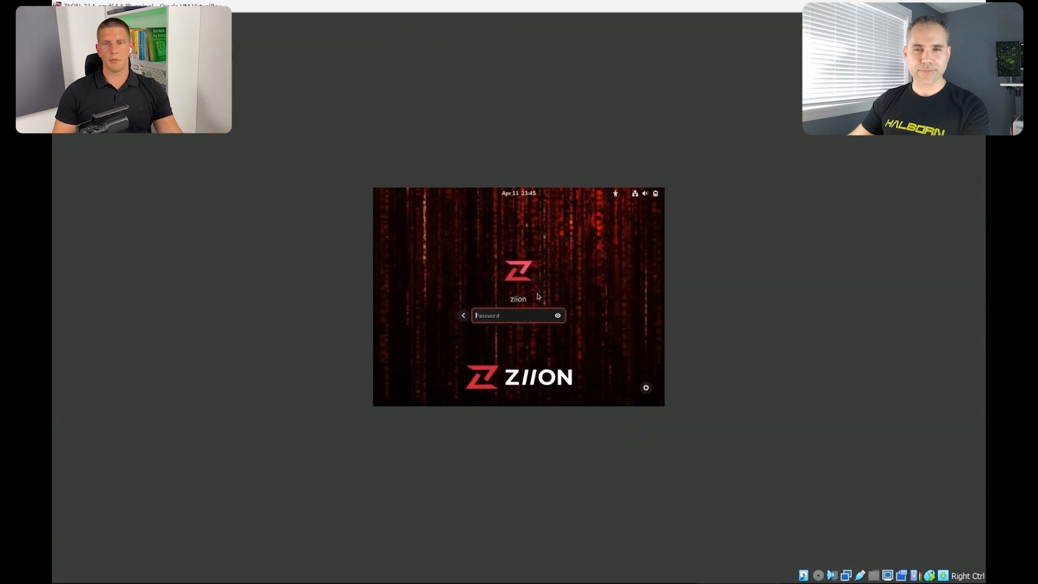
{"action": "type", "text": "password"}
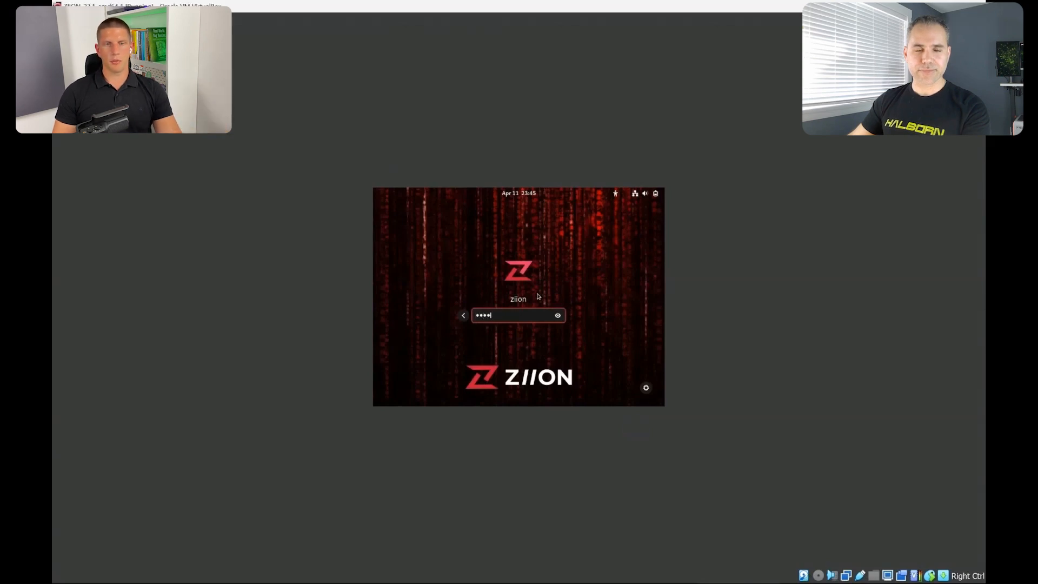